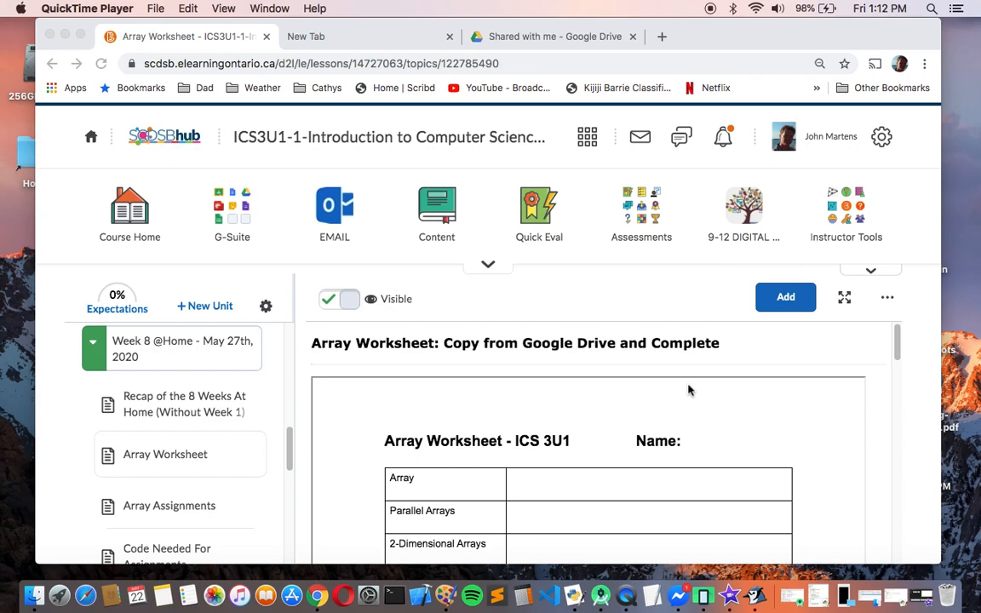
{"action": "mouse_move", "coordinate": [177, 408]}
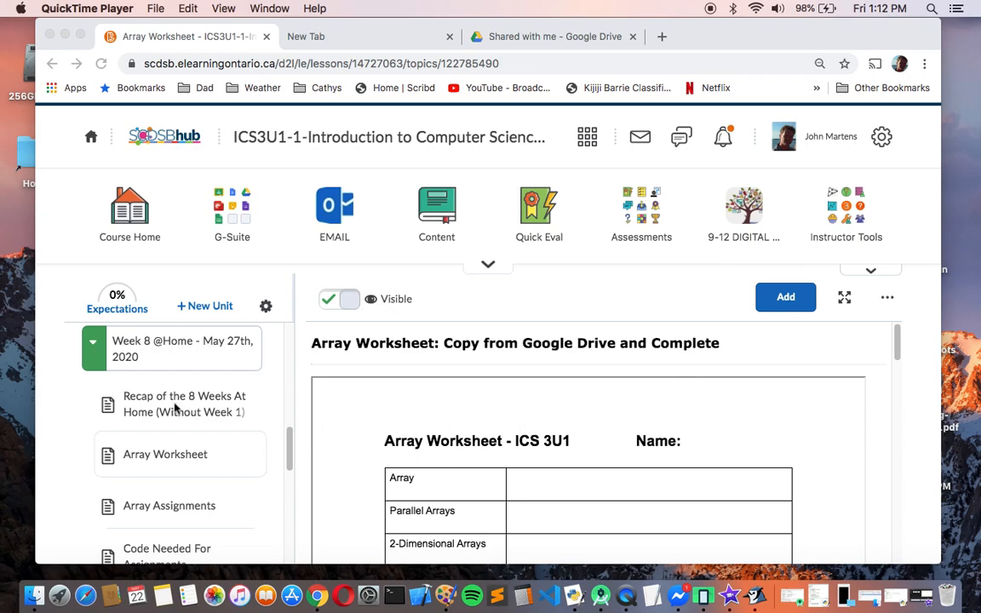
Open 'Recap of the 8 Weeks At Home (Without Week 1)' and scroll its week 2–8 assignment table
{"action": "left_click", "coordinate": [184, 403]}
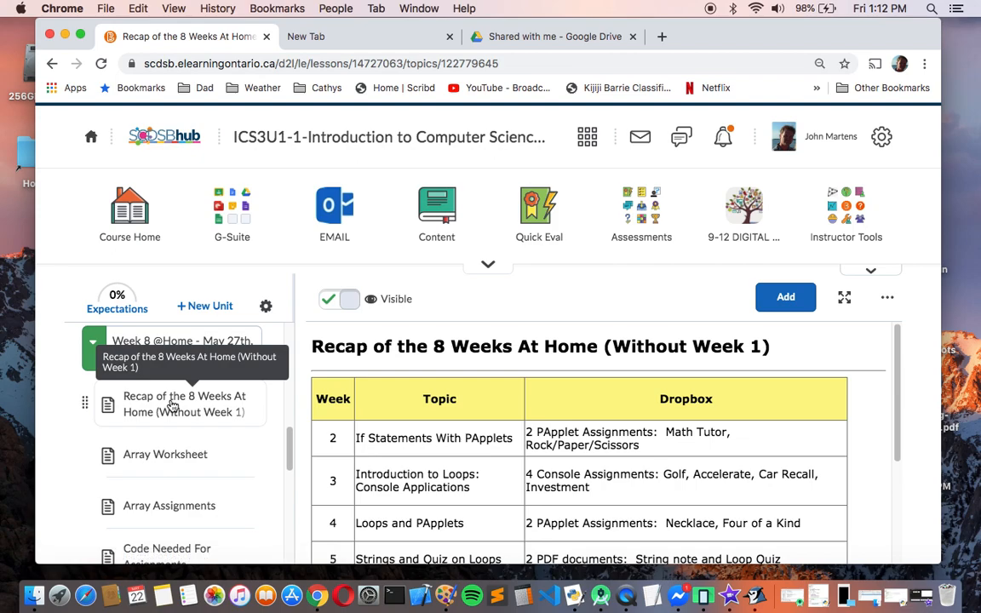
{"action": "mouse_move", "coordinate": [270, 420]}
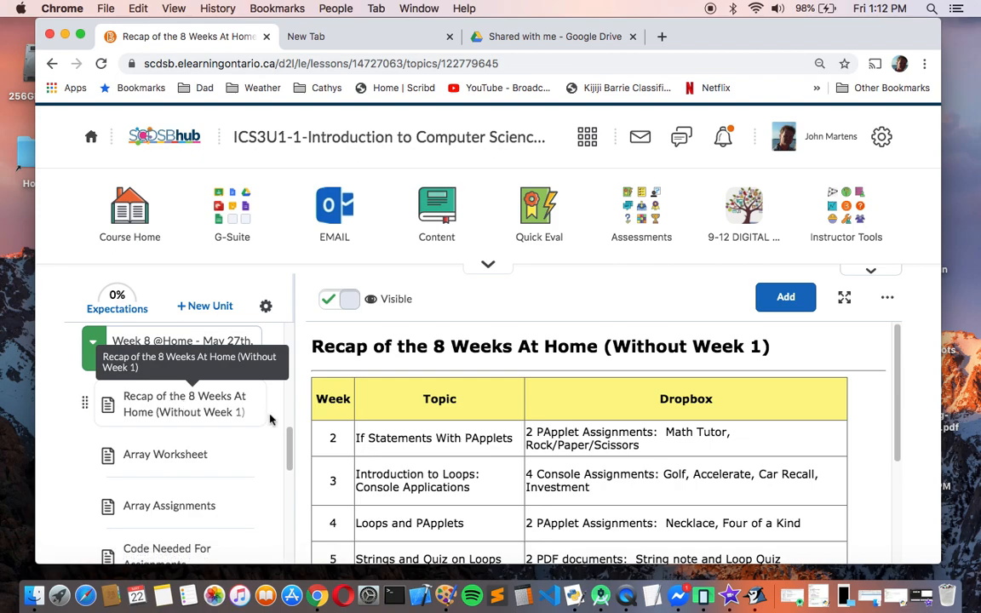
{"action": "mouse_move", "coordinate": [698, 437]}
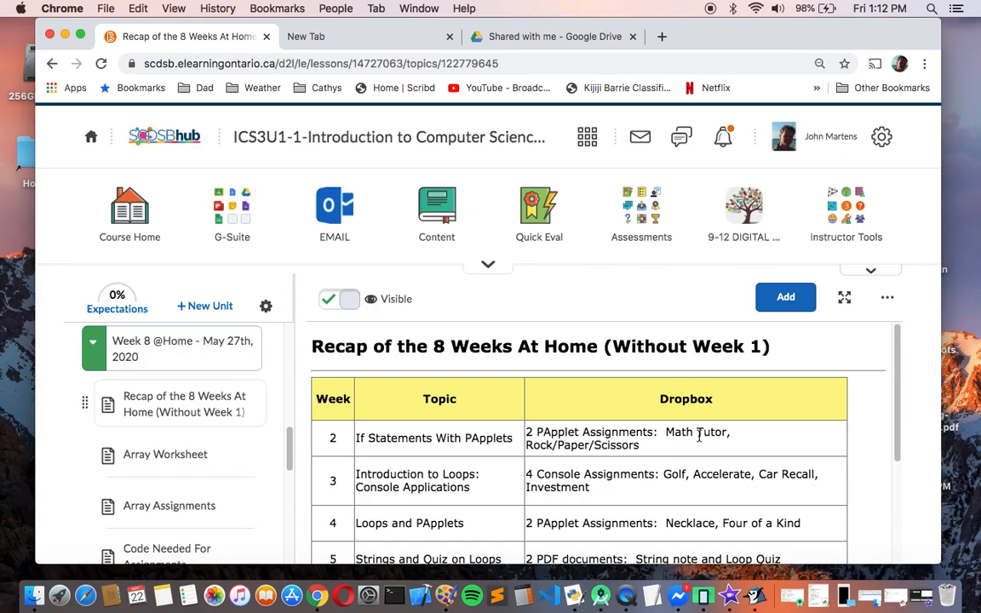
{"action": "scroll", "scroll_direction": "up", "scroll_amount": 3}
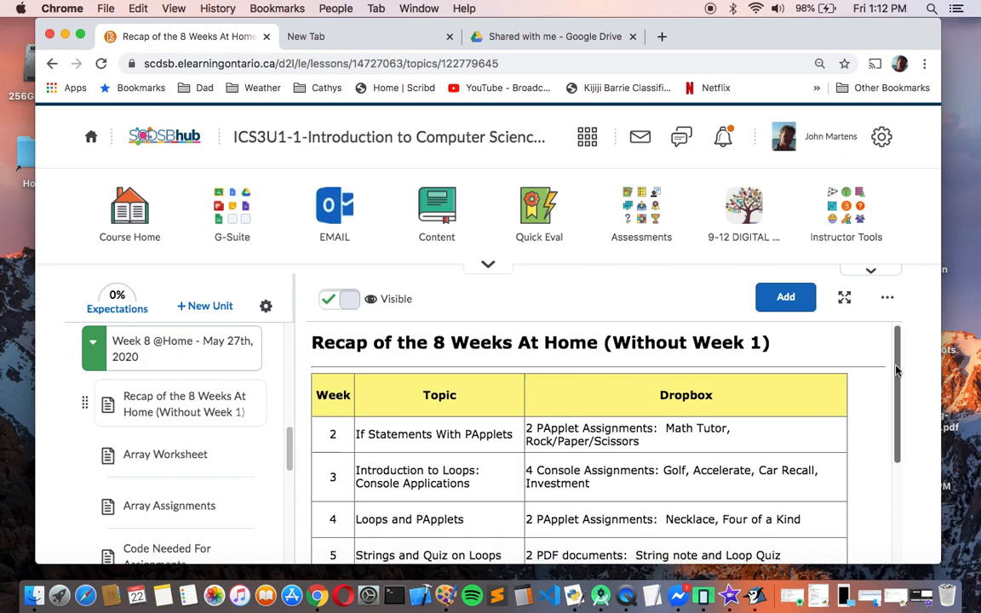
{"action": "scroll", "scroll_direction": "down", "scroll_amount": 3}
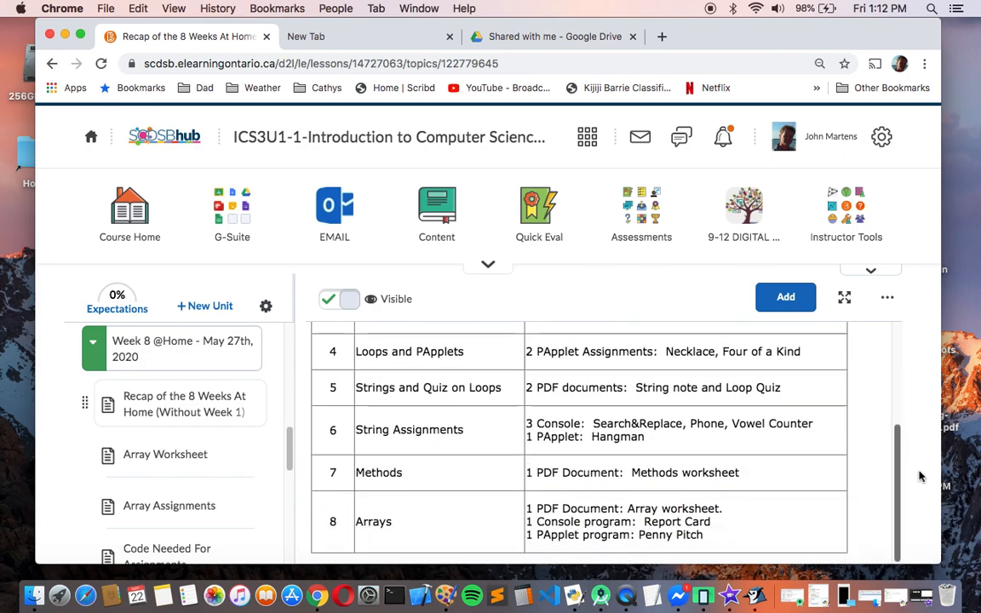
{"action": "scroll", "scroll_direction": "up", "scroll_amount": 3}
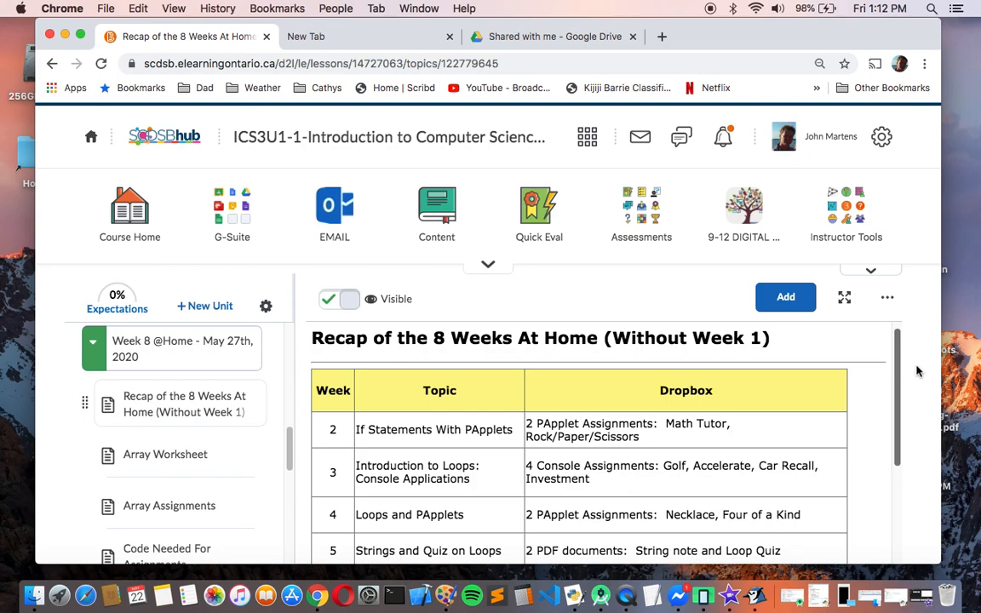
{"action": "scroll", "scroll_direction": "up", "scroll_amount": 3}
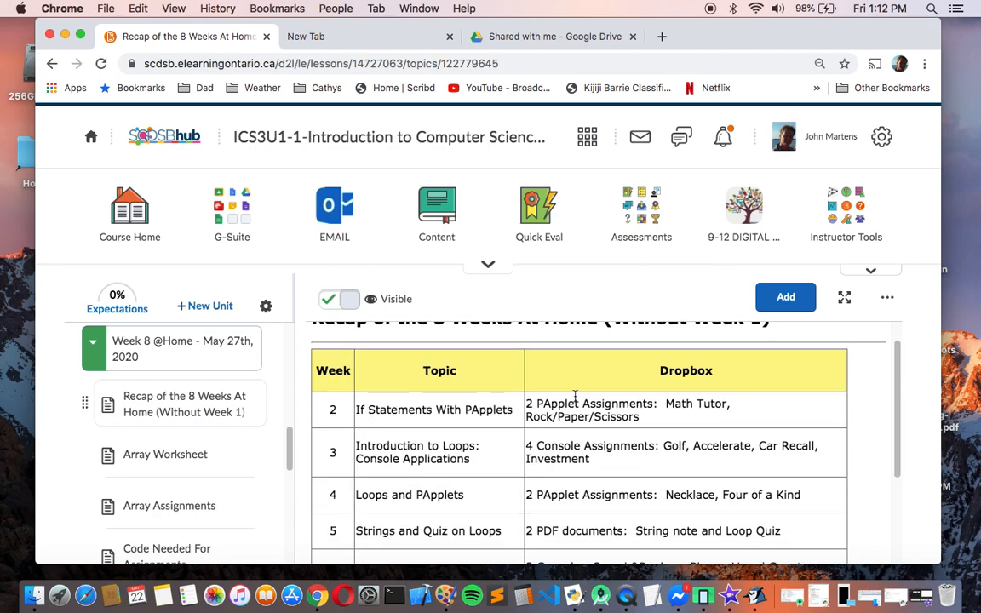
{"action": "mouse_move", "coordinate": [596, 499]}
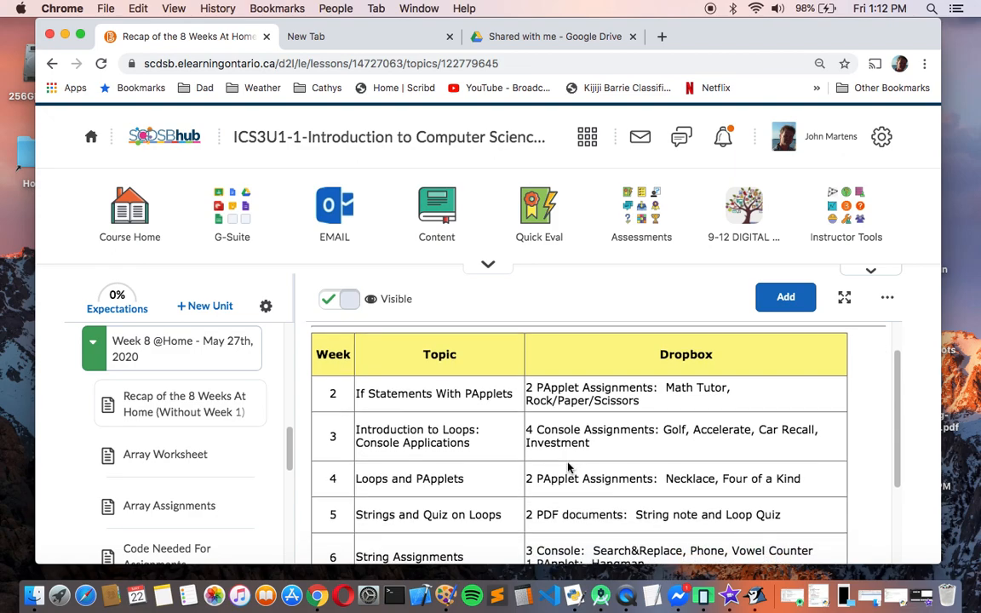
{"action": "mouse_move", "coordinate": [592, 473]}
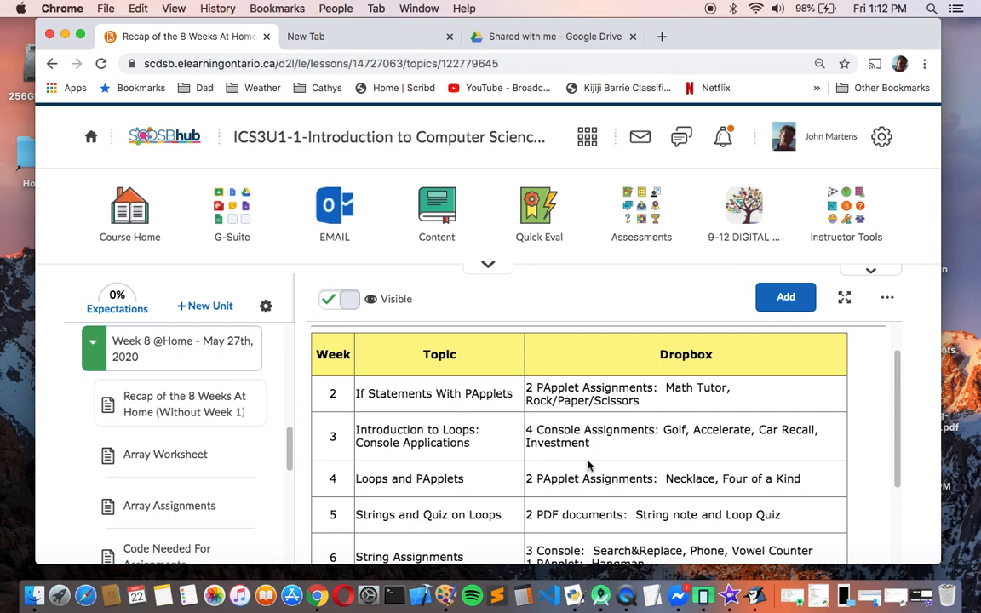
{"action": "scroll", "scroll_direction": "down", "scroll_amount": 3}
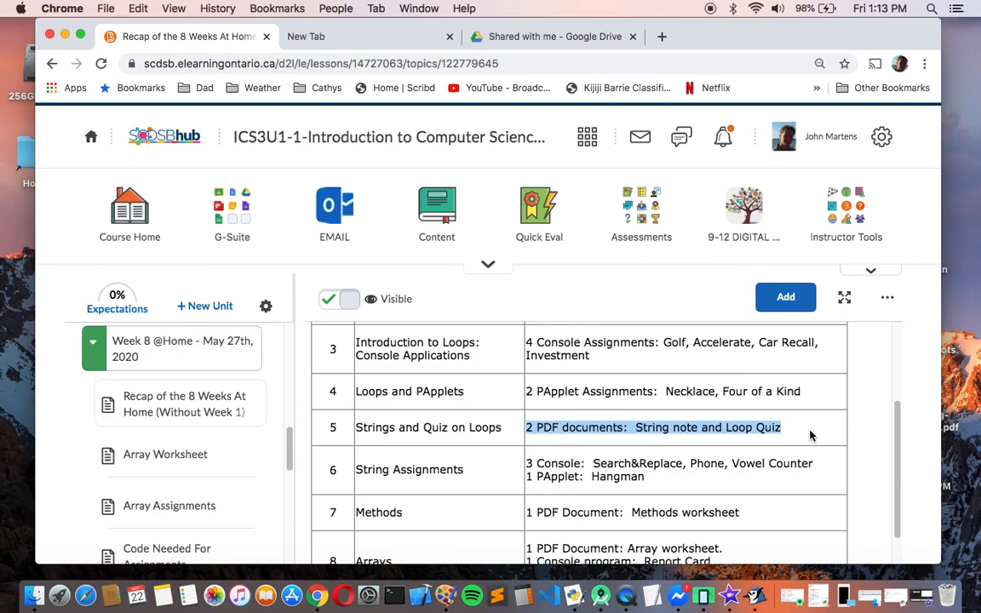
{"action": "scroll", "scroll_direction": "up", "scroll_amount": 3}
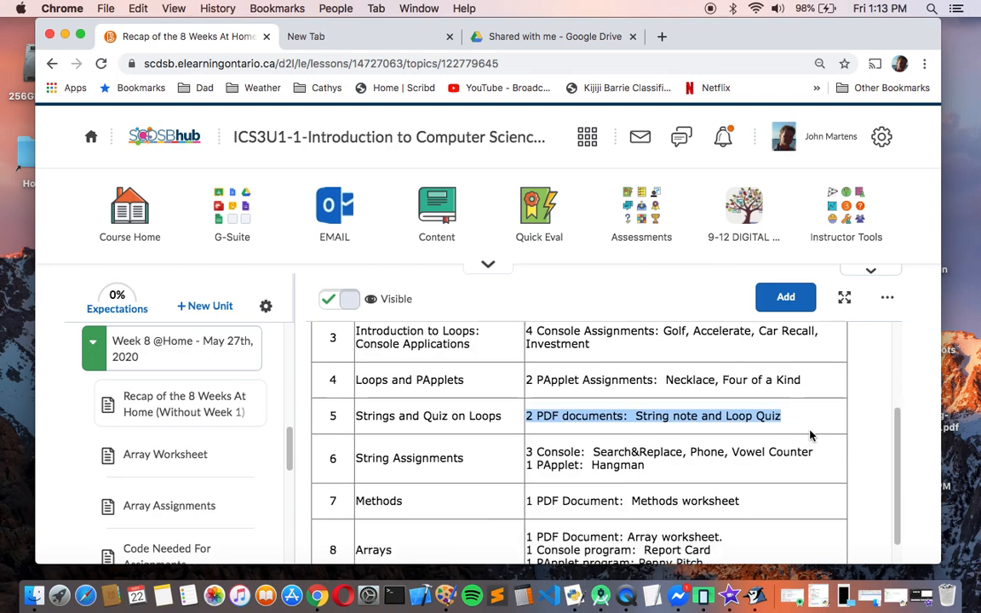
{"action": "scroll", "scroll_direction": "up", "scroll_amount": 3}
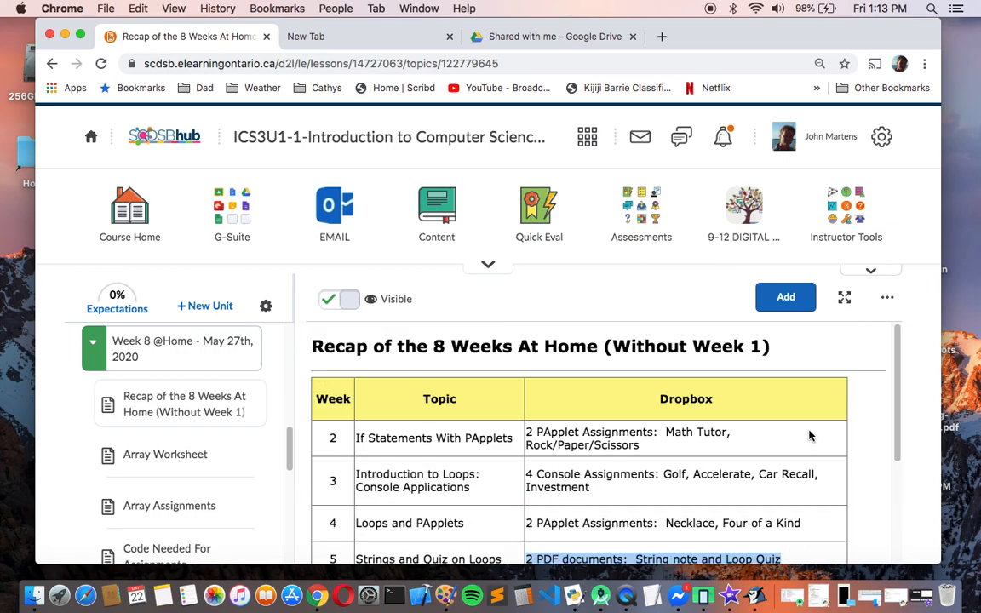
{"action": "scroll", "scroll_direction": "down", "scroll_amount": 3}
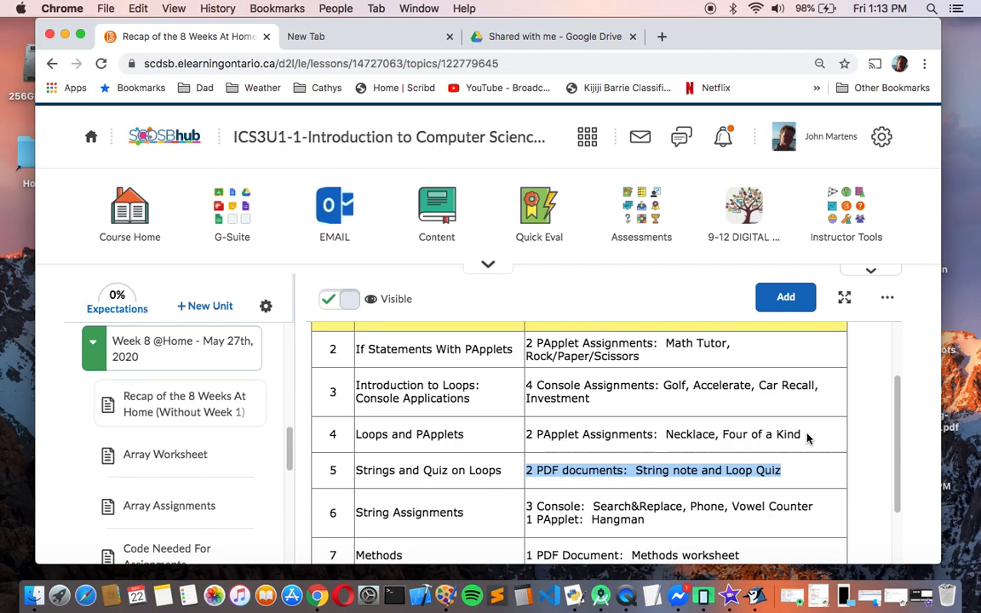
Open the Array Worksheet lesson and scroll through the embedded worksheet
{"action": "left_click", "coordinate": [165, 454]}
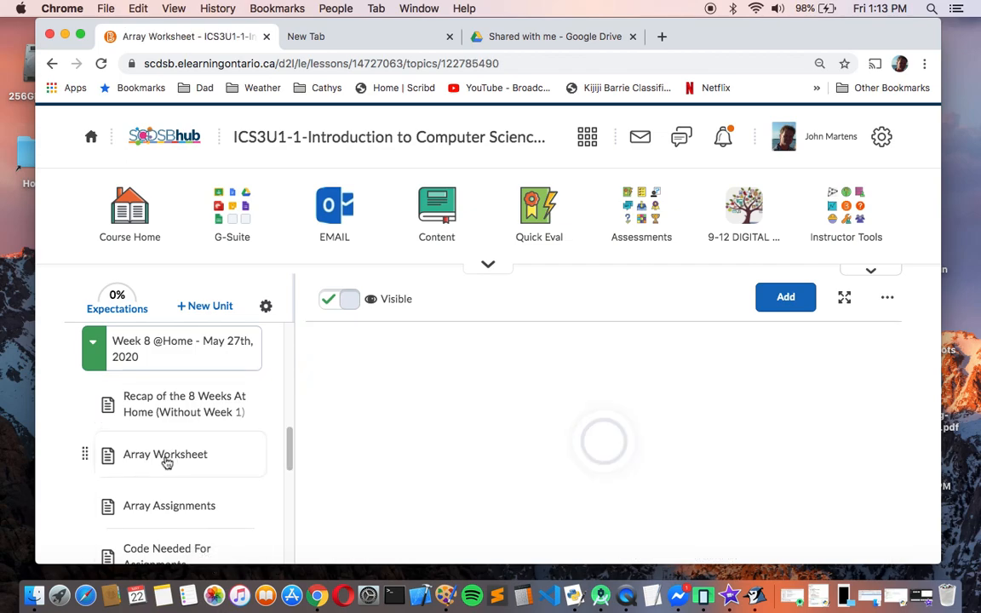
{"action": "left_click", "coordinate": [165, 453]}
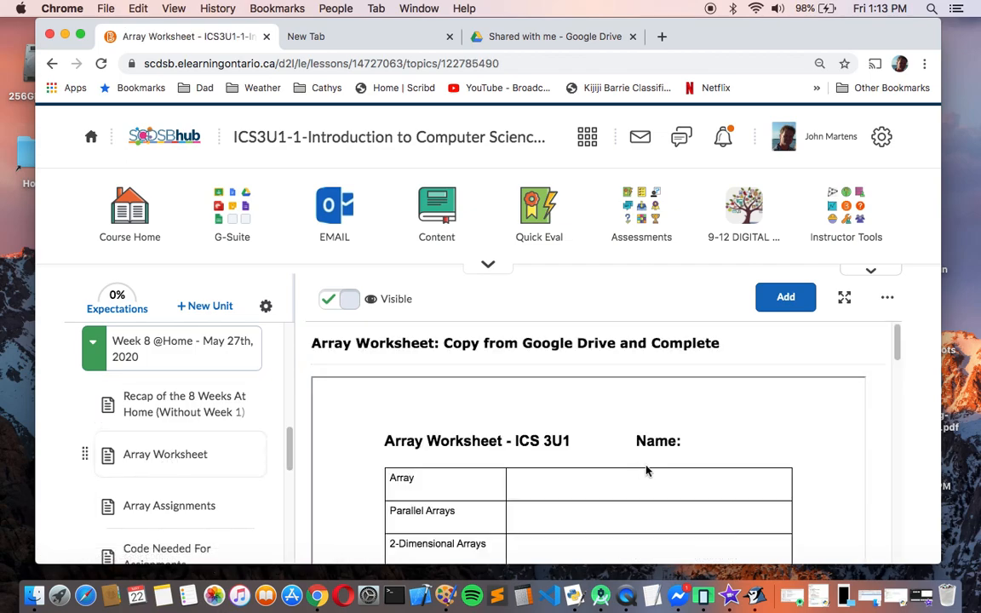
{"action": "scroll", "scroll_direction": "down", "scroll_amount": 3}
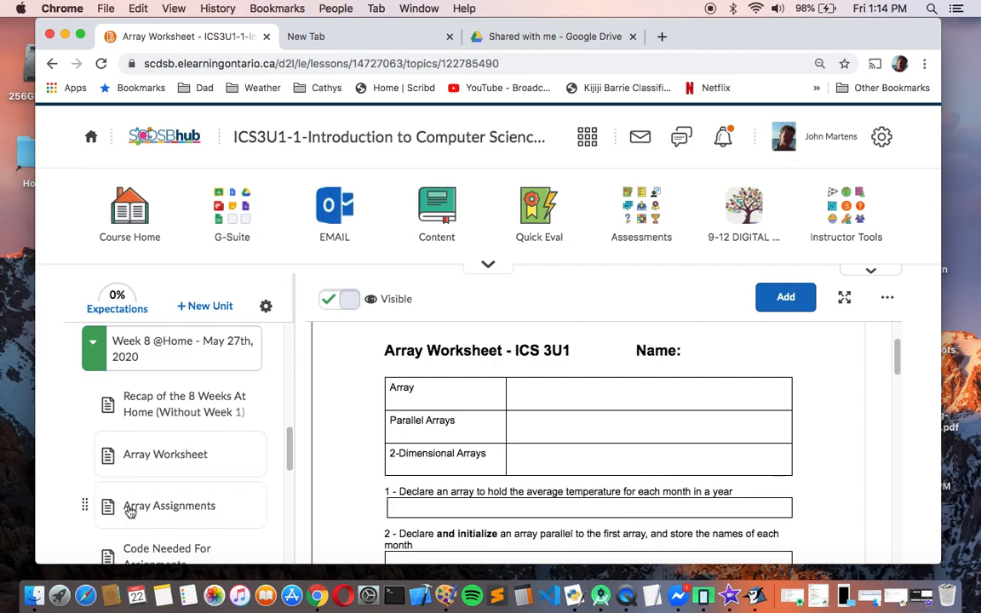
Open the Array Assignments lesson and read the Report Card and Penny Pitch descriptions
{"action": "left_click", "coordinate": [168, 504]}
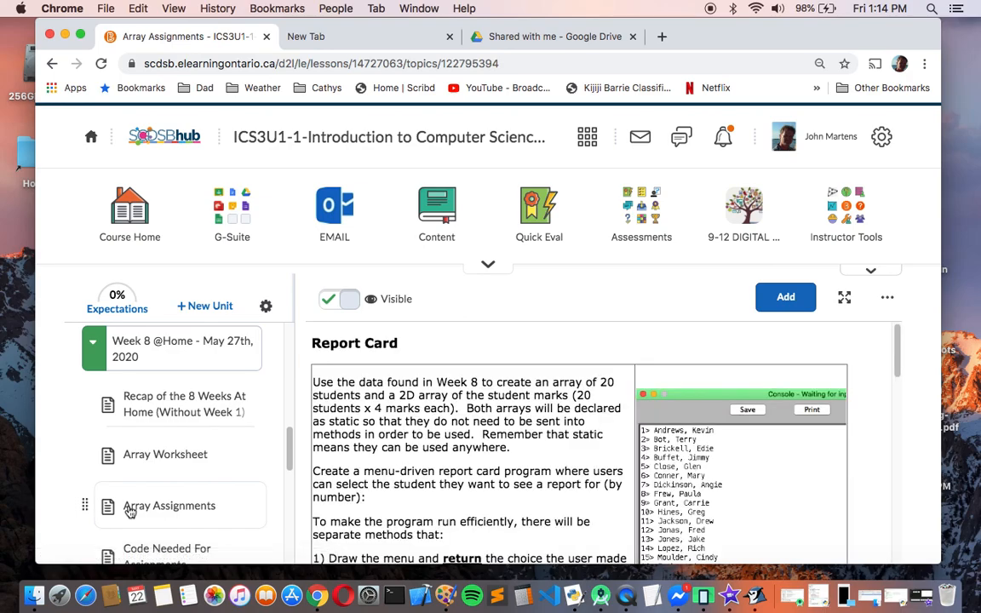
{"action": "mouse_move", "coordinate": [450, 502]}
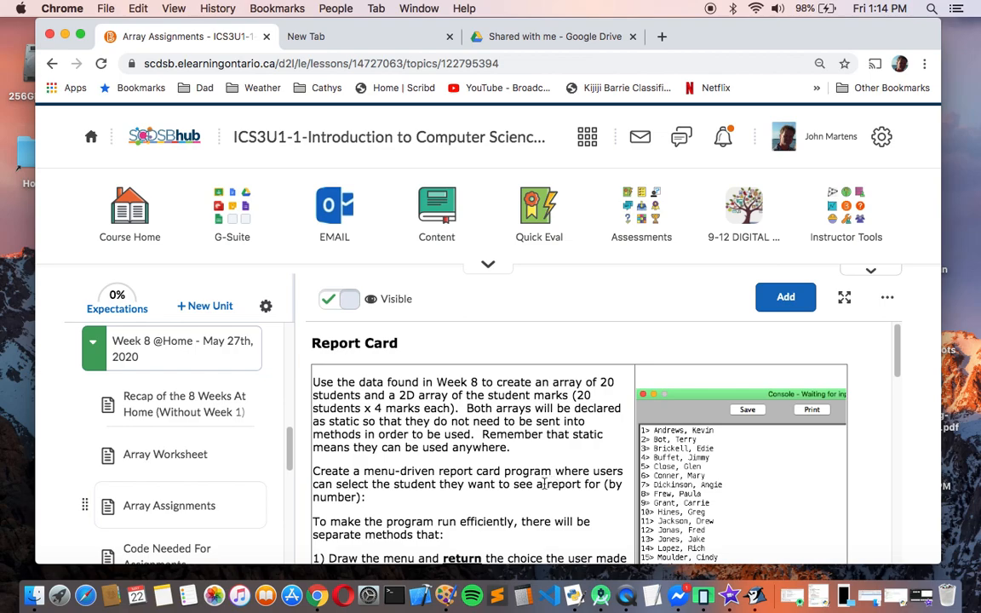
{"action": "scroll", "scroll_direction": "down", "scroll_amount": 3}
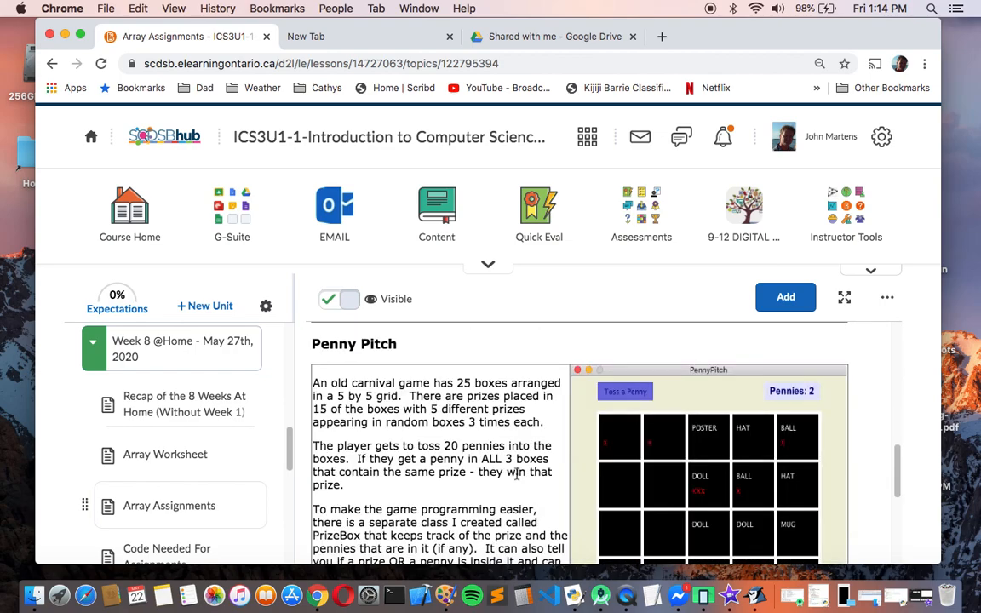
{"action": "scroll", "scroll_direction": "down", "scroll_amount": 3}
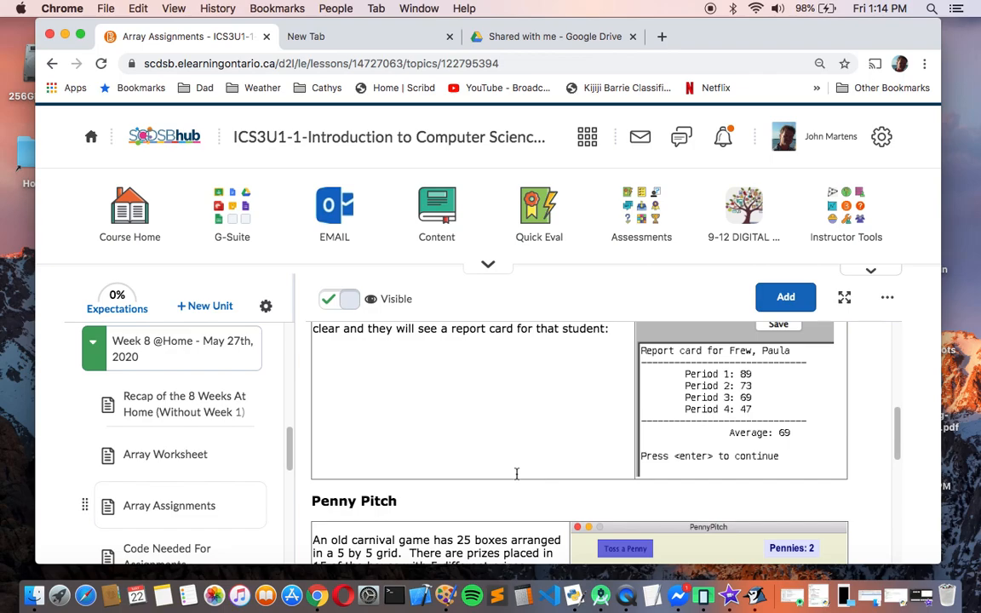
{"action": "scroll", "scroll_direction": "up", "scroll_amount": 3}
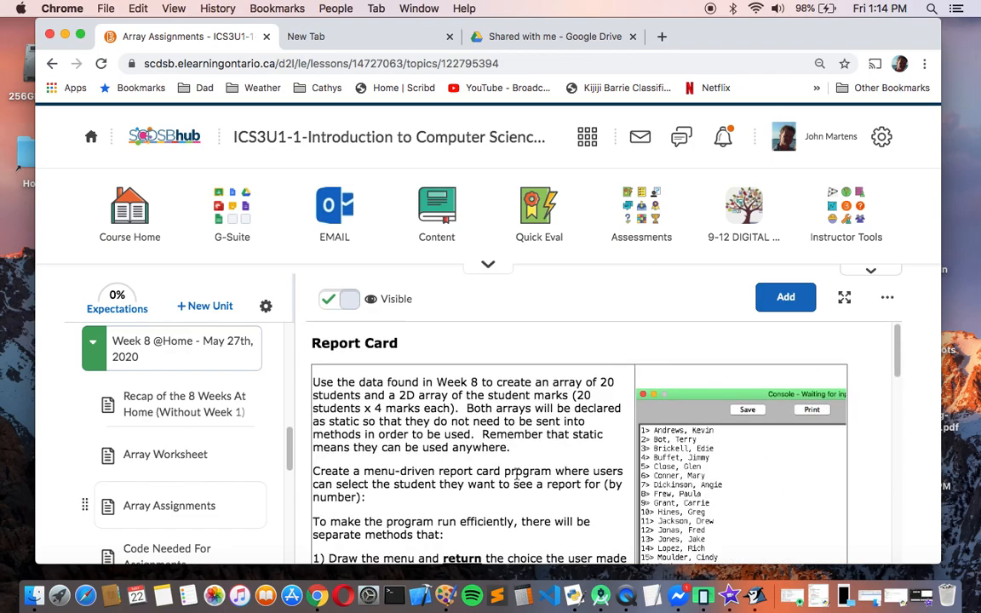
{"action": "mouse_move", "coordinate": [572, 6]}
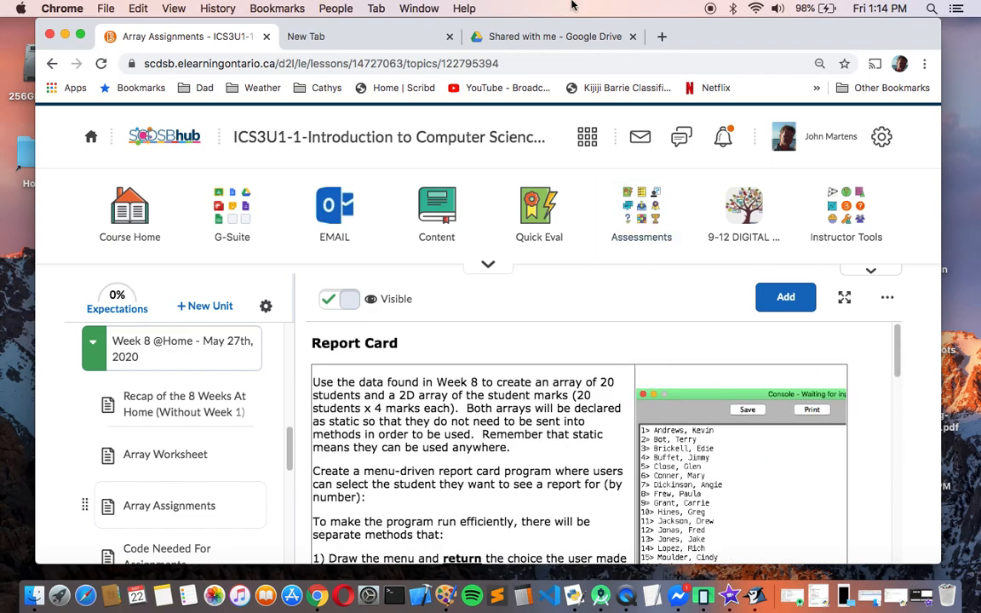
Make a copy of the shared Array Worksheet-Short Version from Shared with me
{"action": "left_click", "coordinate": [551, 36]}
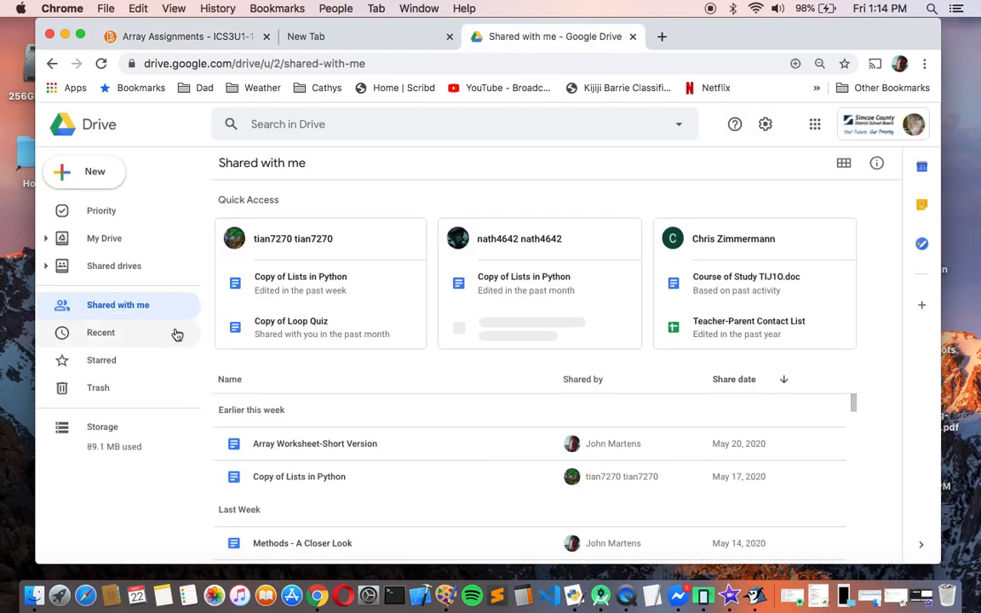
{"action": "mouse_move", "coordinate": [259, 459]}
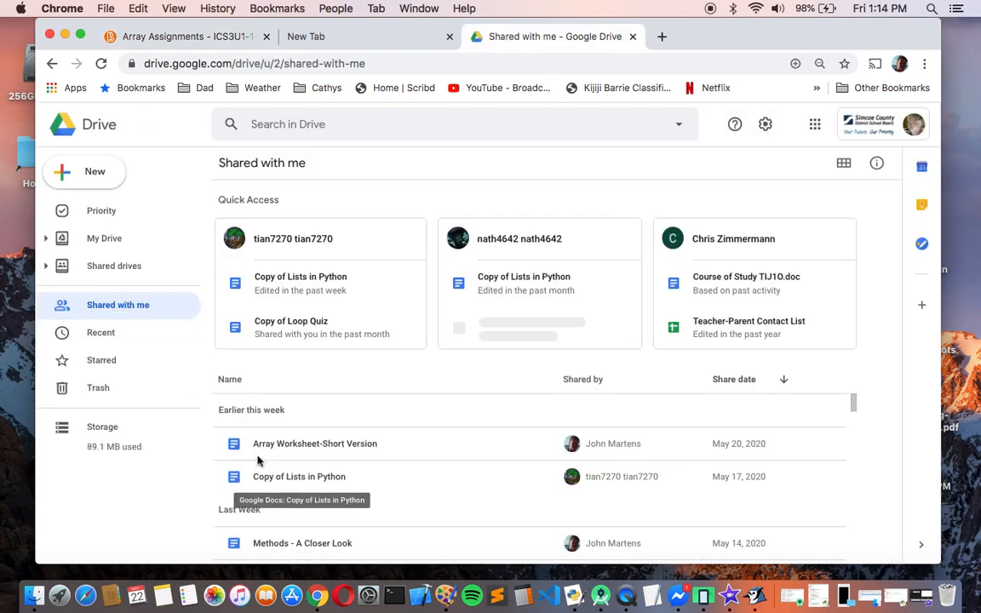
{"action": "mouse_move", "coordinate": [365, 449]}
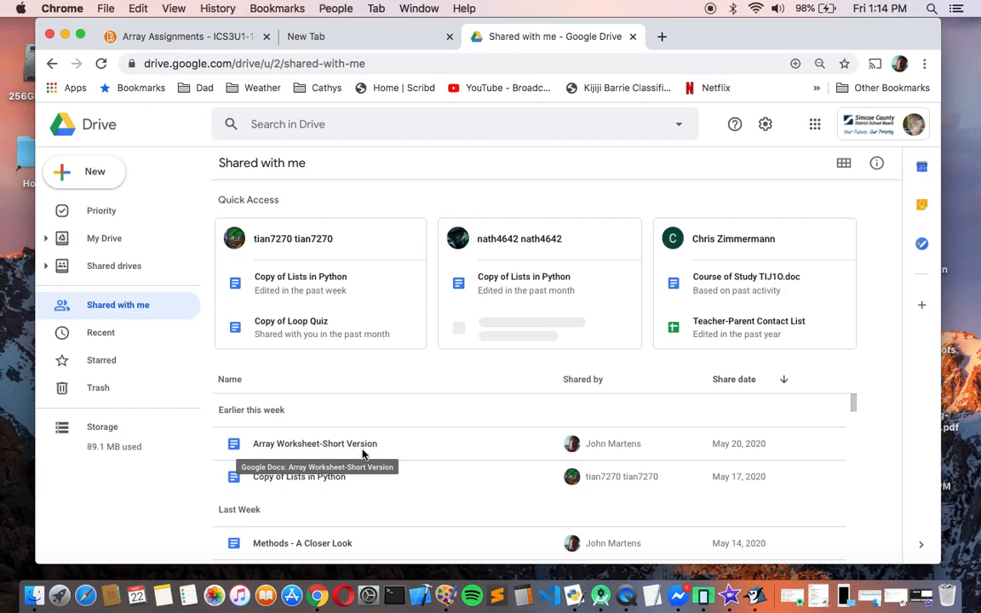
{"action": "mouse_move", "coordinate": [322, 447]}
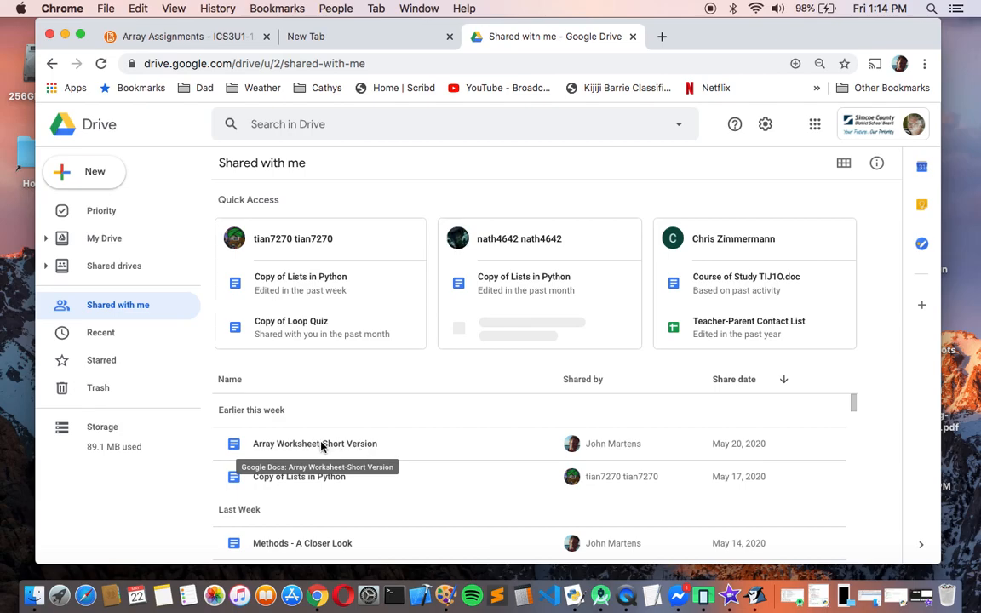
{"action": "left_click", "coordinate": [314, 443]}
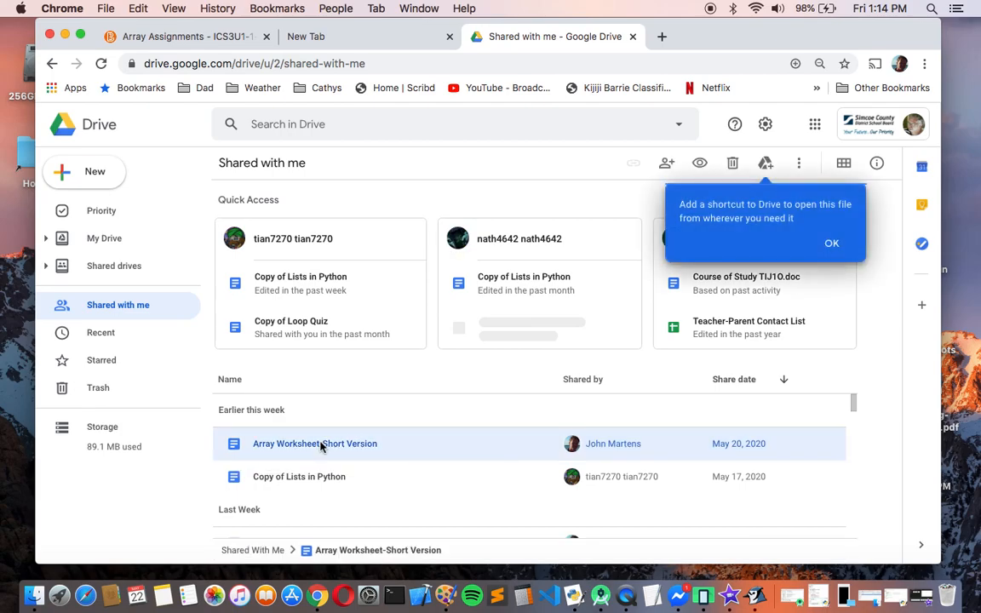
{"action": "right_click", "coordinate": [315, 442]}
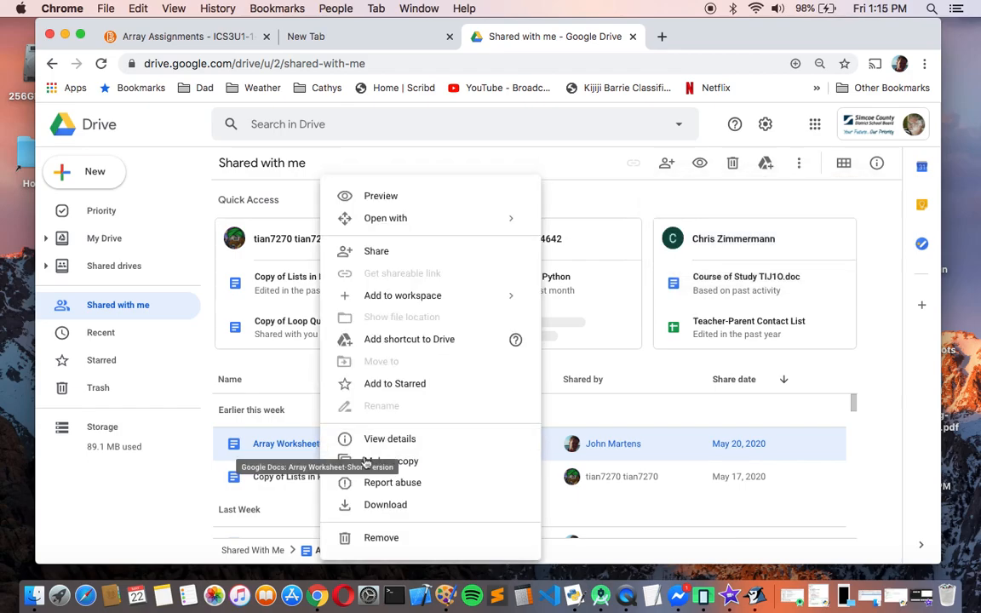
{"action": "left_click", "coordinate": [390, 460]}
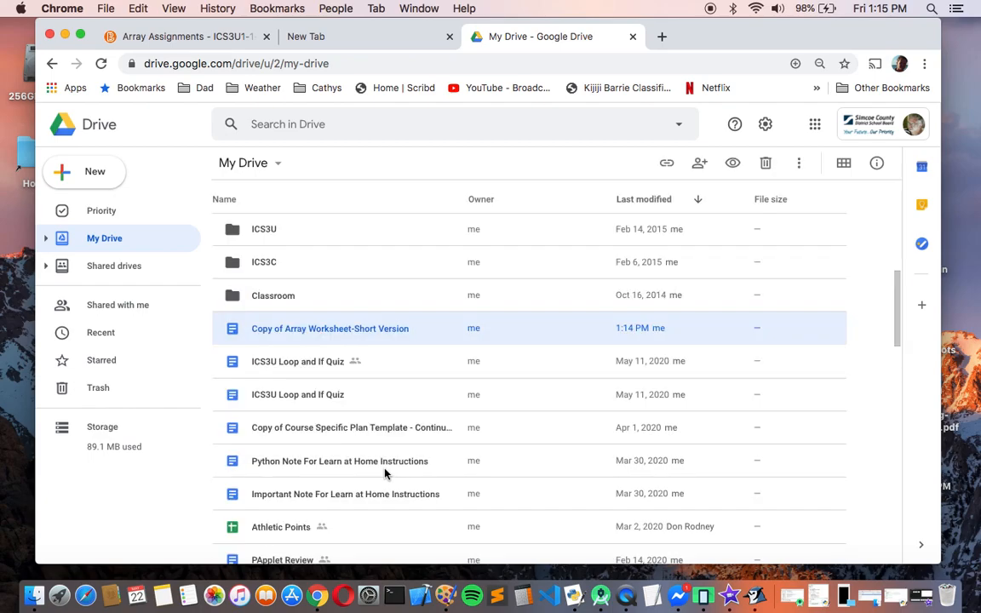
{"action": "mouse_move", "coordinate": [268, 329]}
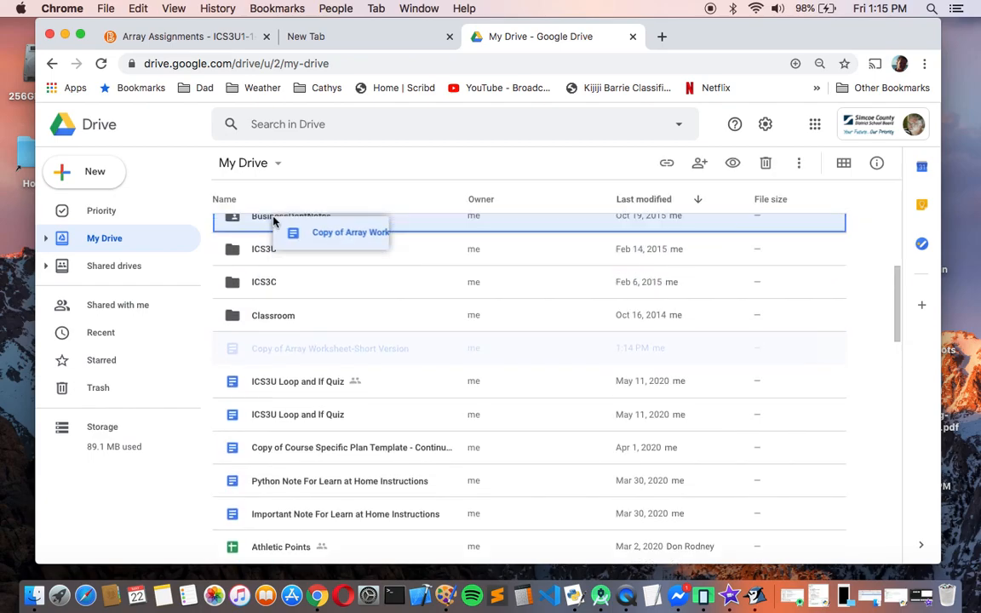
Open the ICSPer5 folder and open Copy of Array Worksheet-Short Version inside it
{"action": "scroll", "scroll_direction": "up", "scroll_amount": 3}
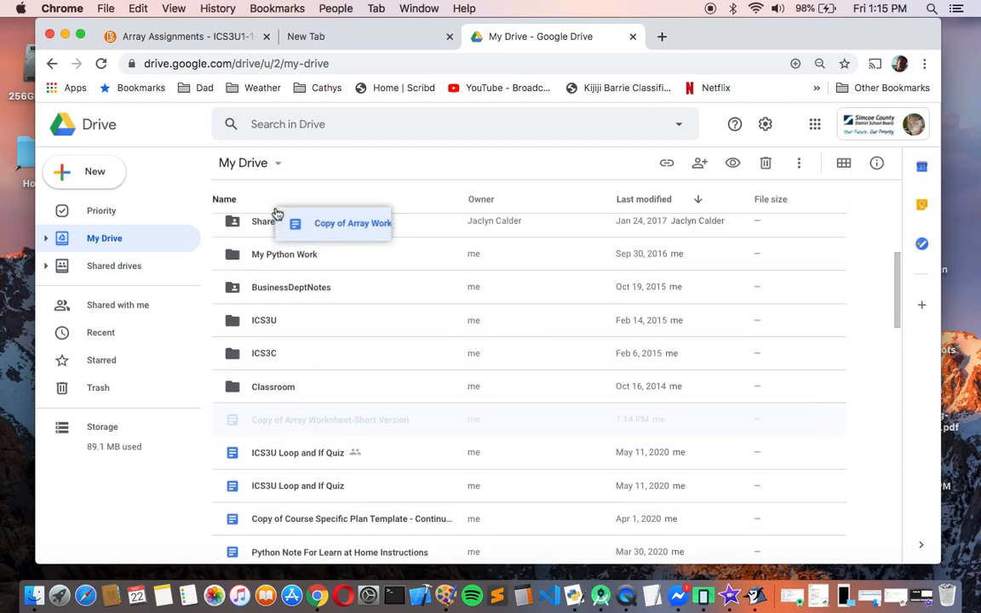
{"action": "scroll", "scroll_direction": "up", "scroll_amount": 3}
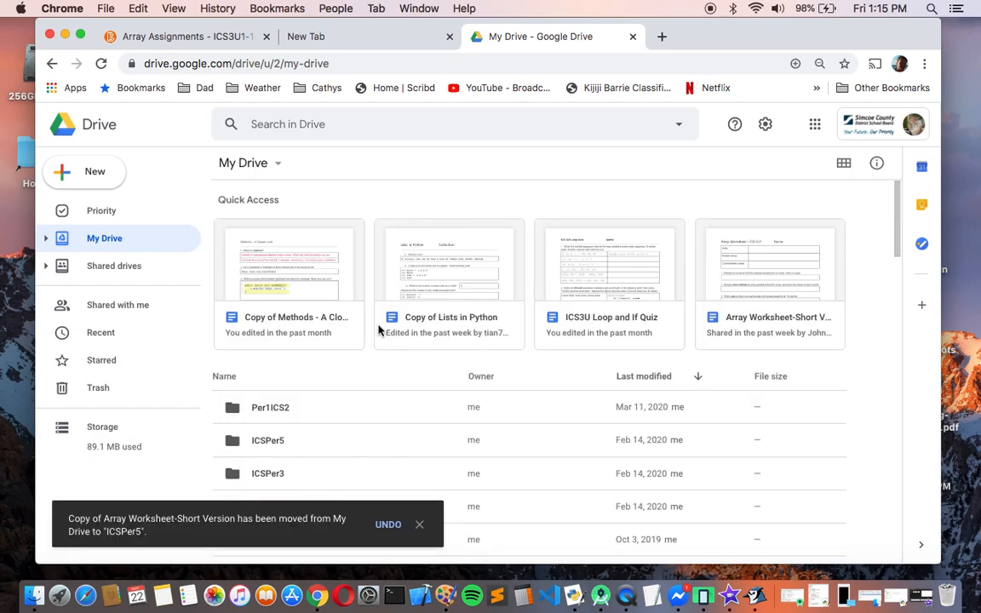
{"action": "left_click", "coordinate": [268, 440]}
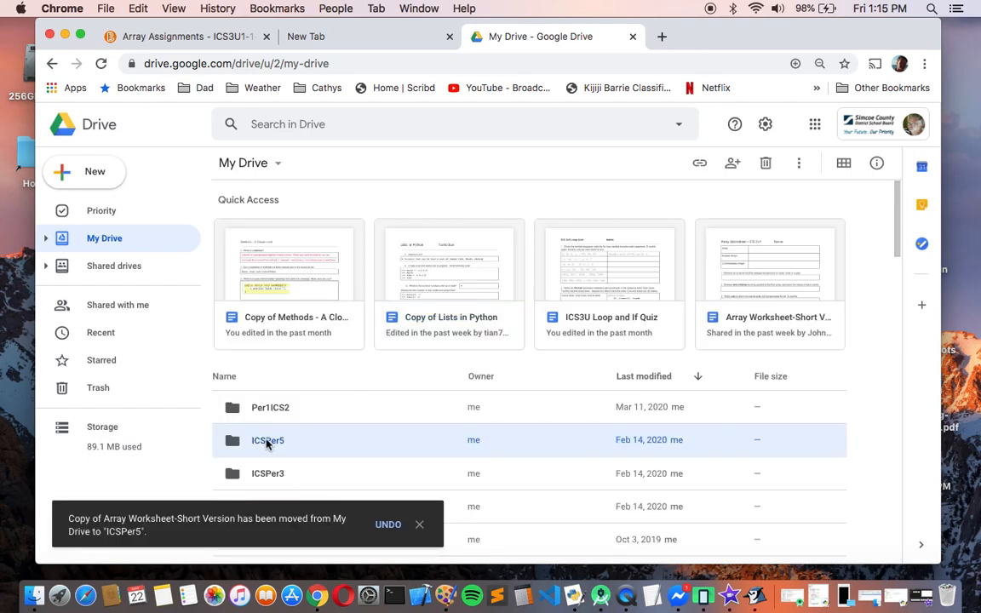
{"action": "double_click", "coordinate": [267, 440]}
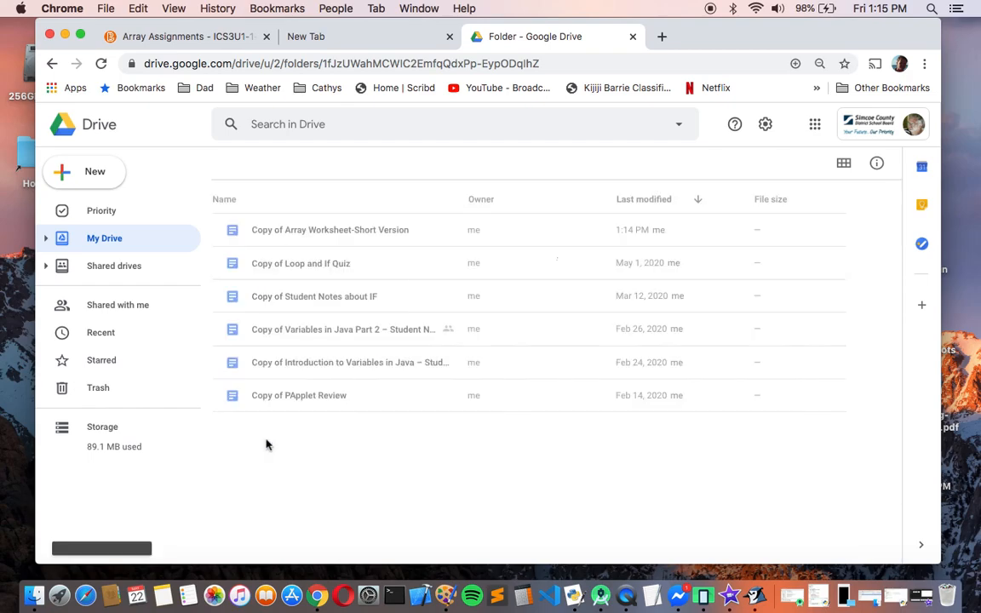
{"action": "left_click", "coordinate": [331, 230]}
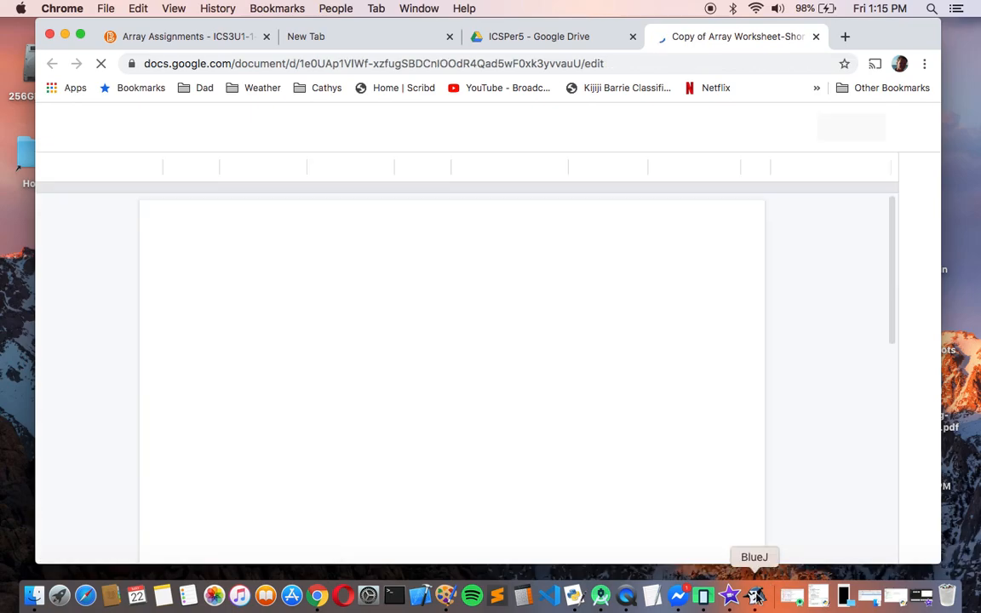
Launch BlueJ and create a new project named user1230Week8 on the Desktop
{"action": "left_click", "coordinate": [755, 594]}
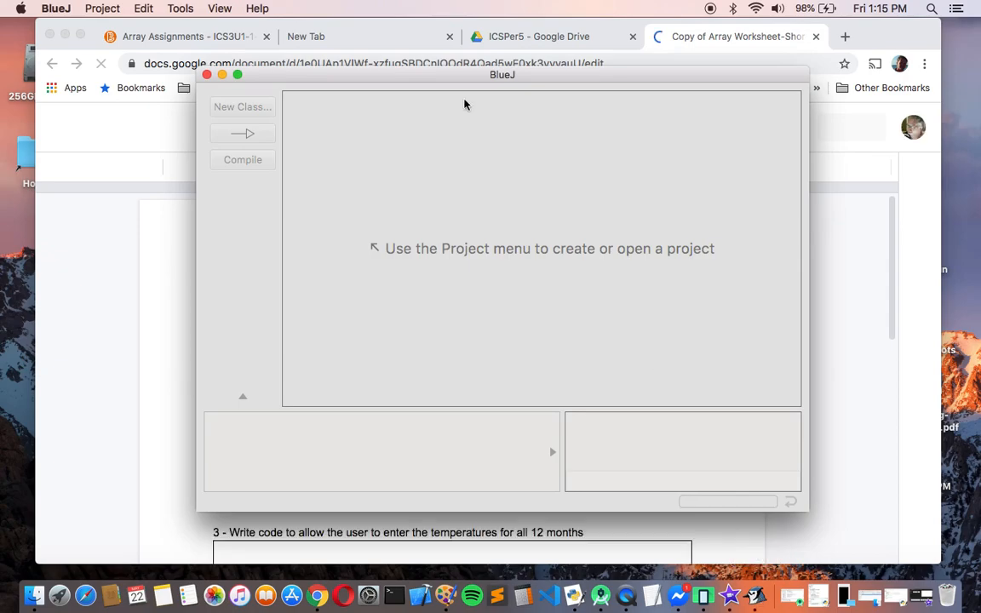
{"action": "left_click_drag", "start_coordinate": [502, 74], "coordinate": [409, 54]}
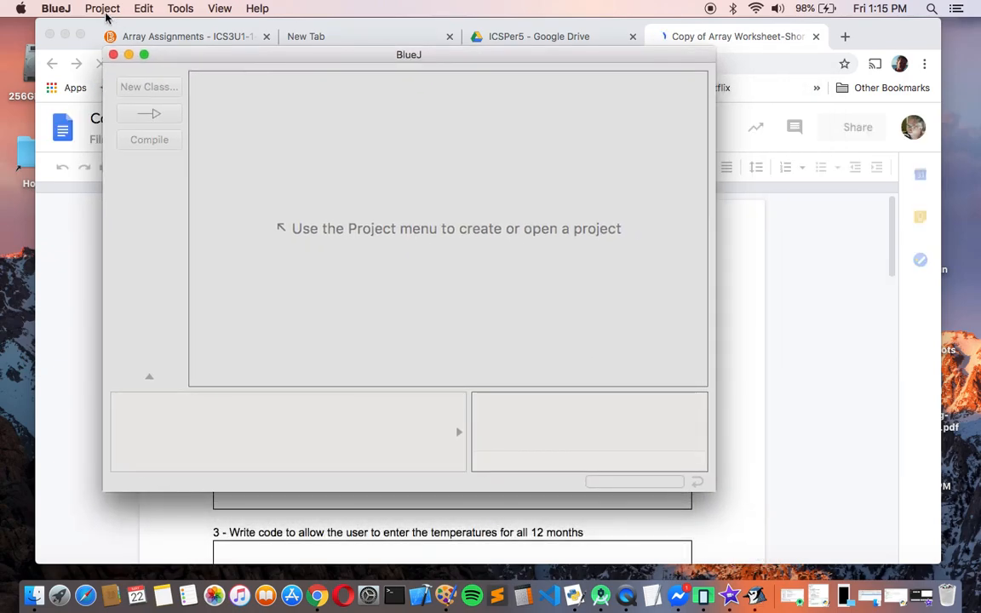
{"action": "left_click", "coordinate": [101, 7]}
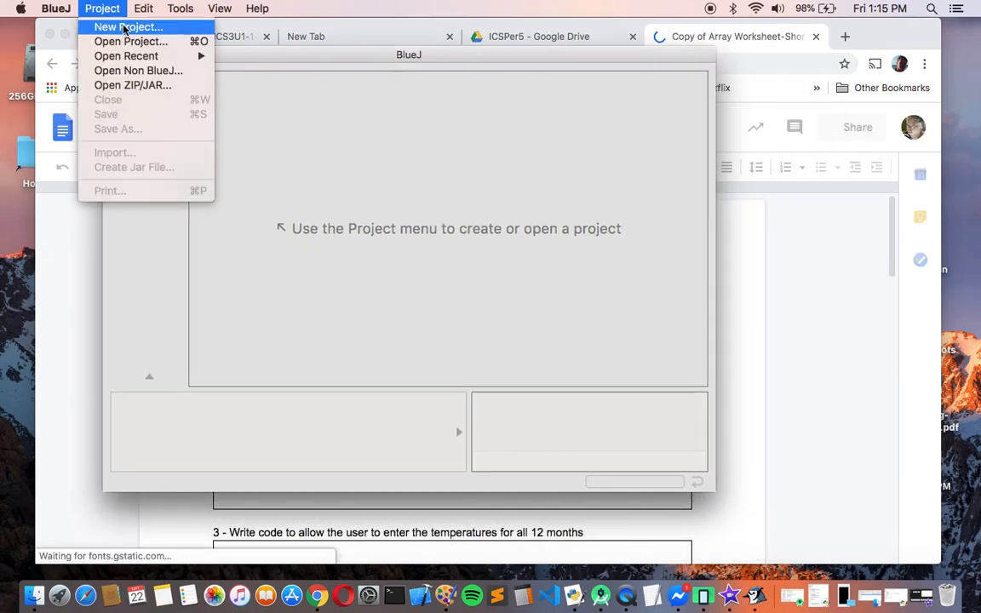
{"action": "left_click", "coordinate": [128, 27]}
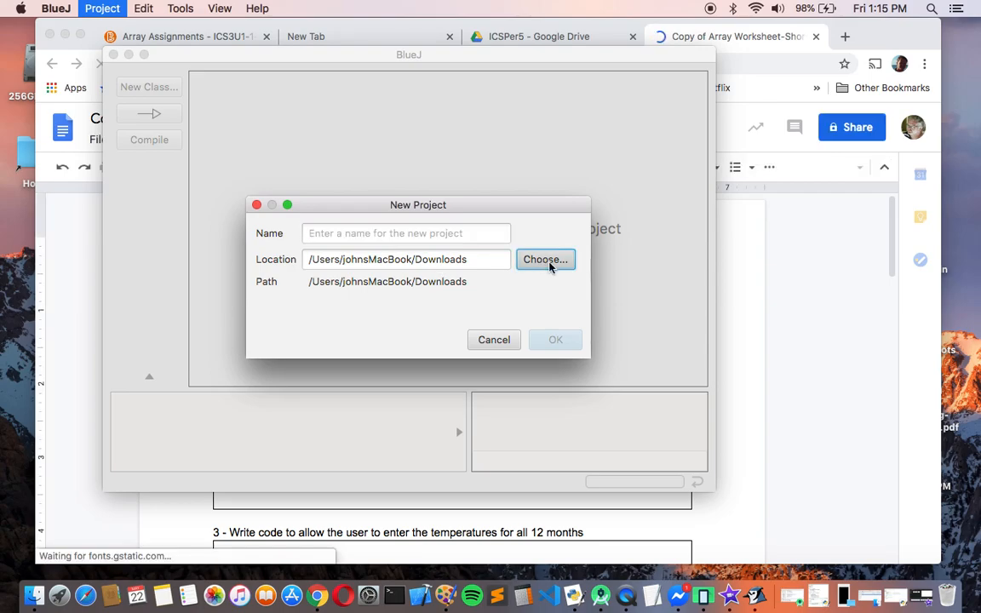
{"action": "left_click", "coordinate": [544, 260]}
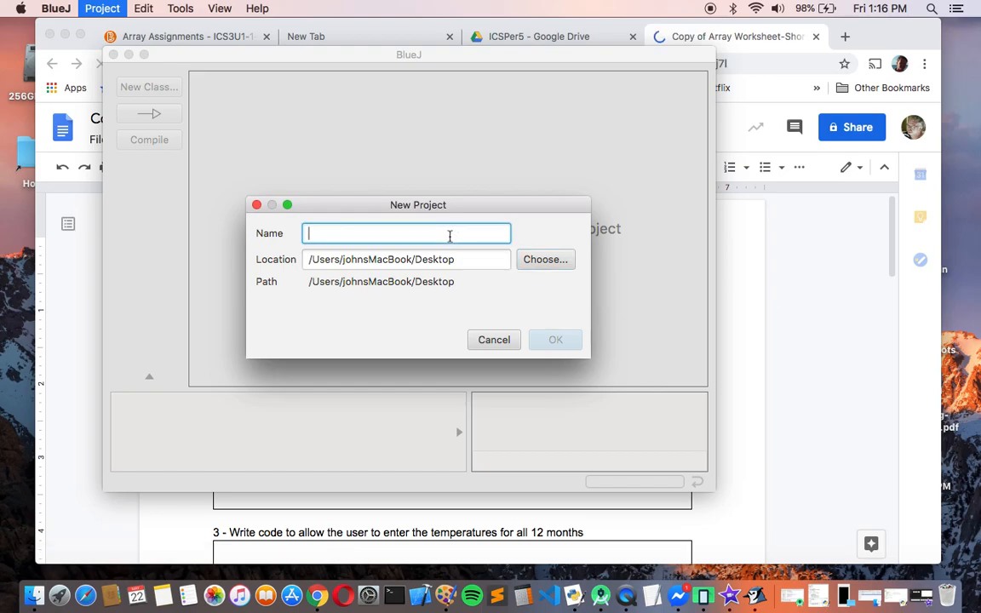
{"action": "type", "text": "user1230"}
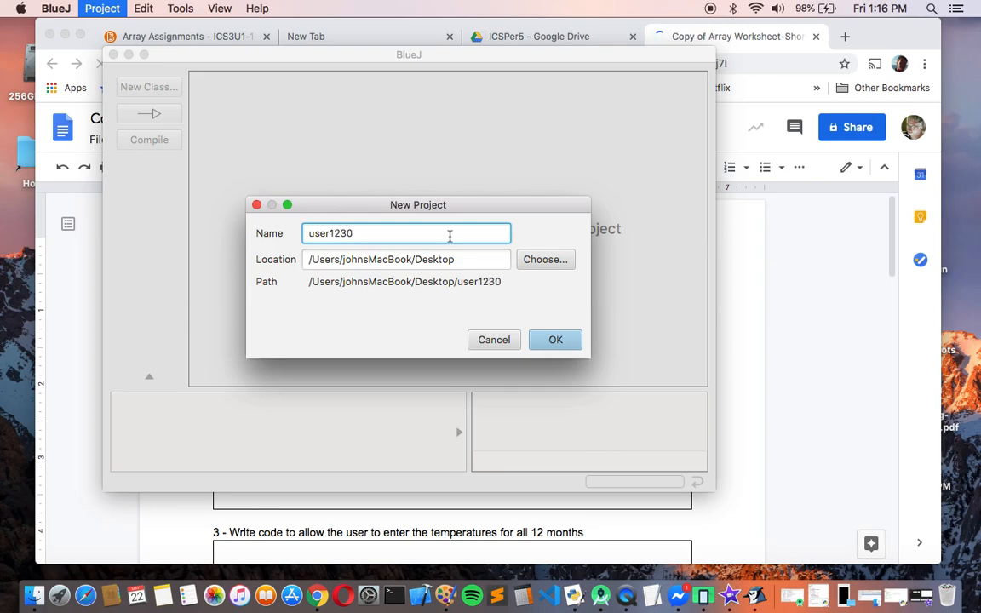
{"action": "type", "text": "Wee"}
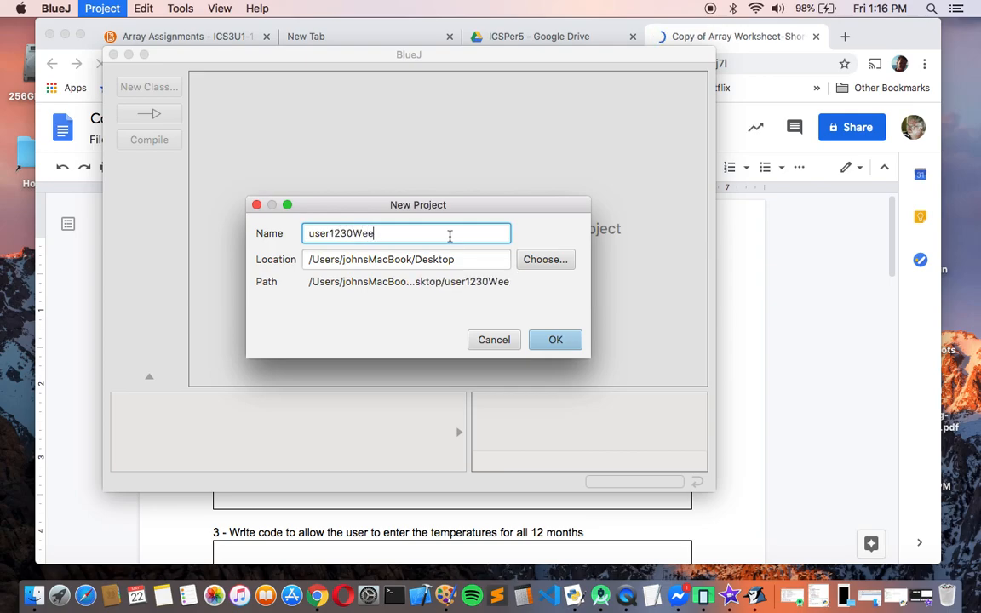
{"action": "type", "text": "k8"}
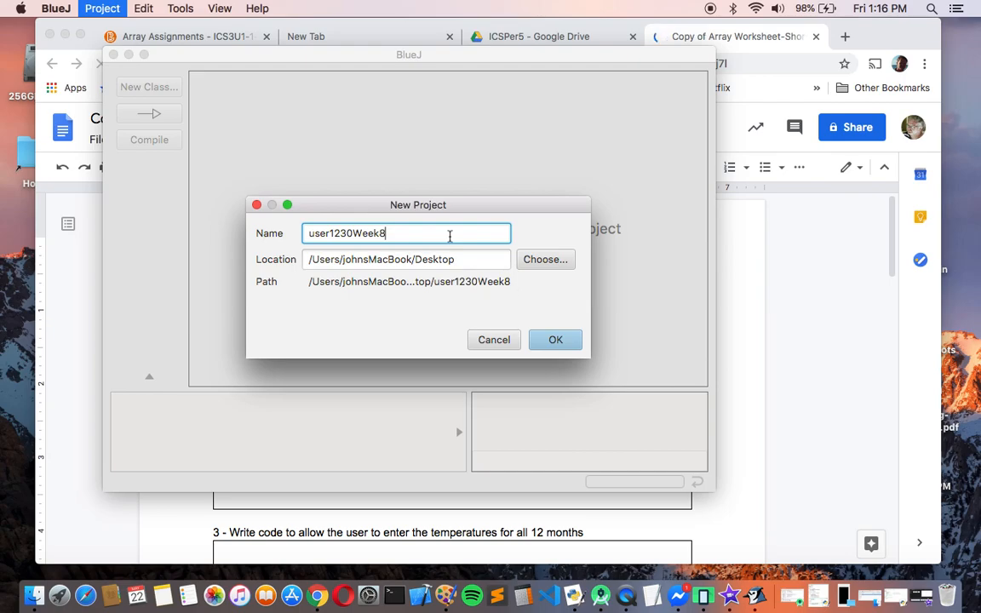
{"action": "left_click", "coordinate": [555, 340]}
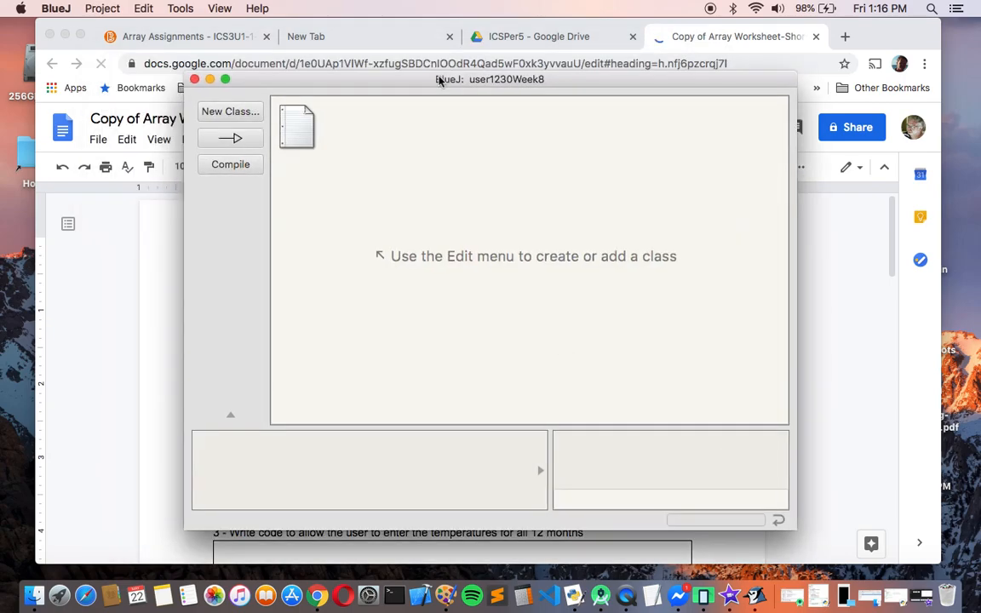
Add two new classes to the project: ArrayEx1 and Array2DEx2
{"action": "left_click_drag", "start_coordinate": [489, 79], "coordinate": [511, 127]}
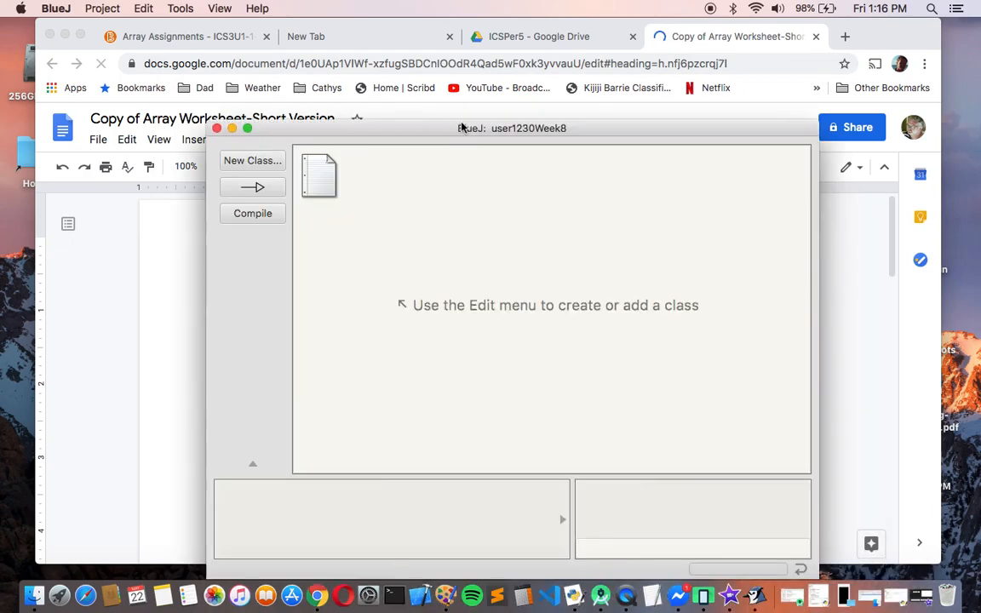
{"action": "left_click", "coordinate": [252, 160]}
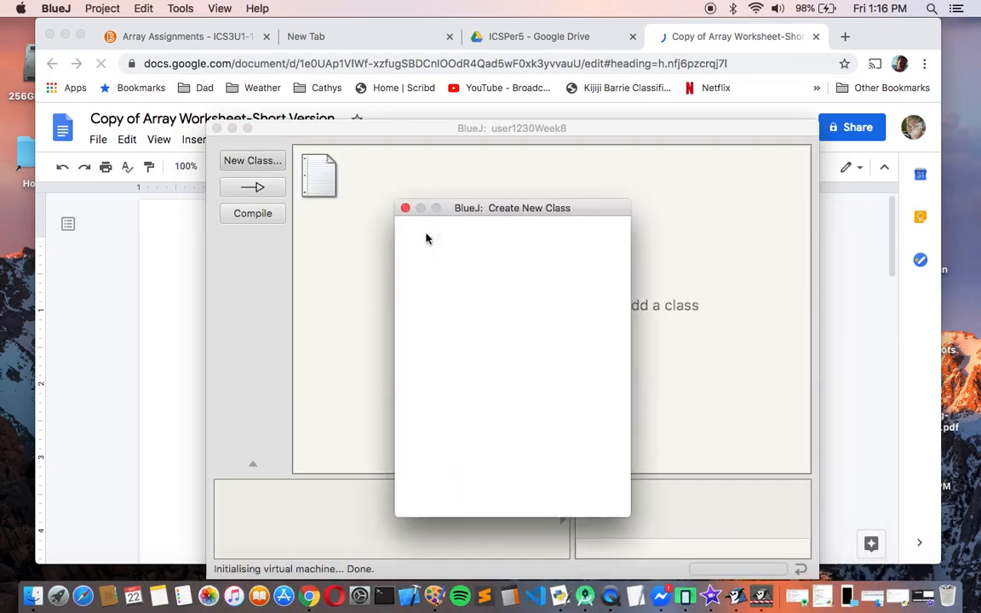
{"action": "type", "text": "Ar"}
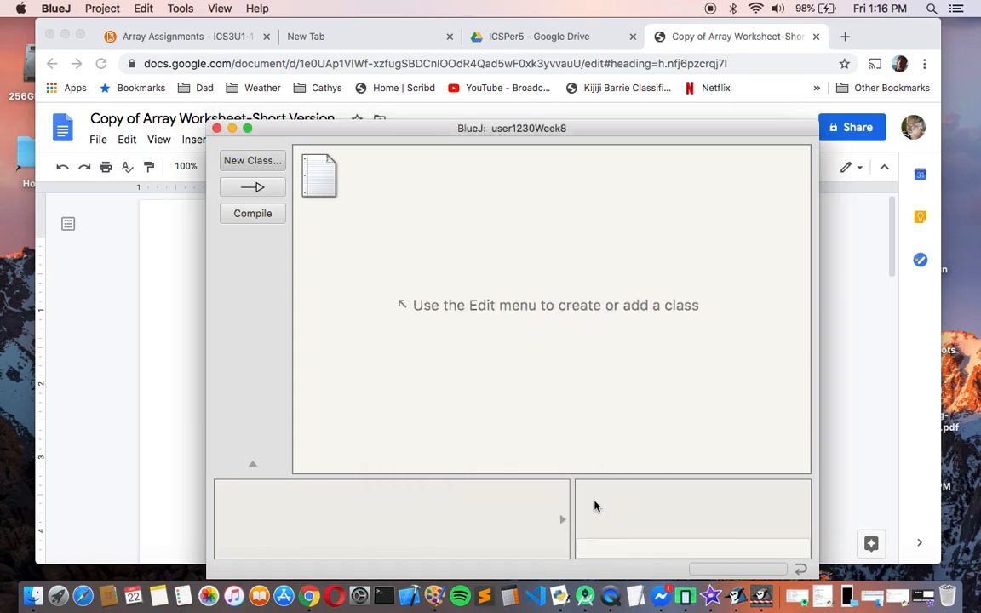
{"action": "left_click", "coordinate": [252, 160]}
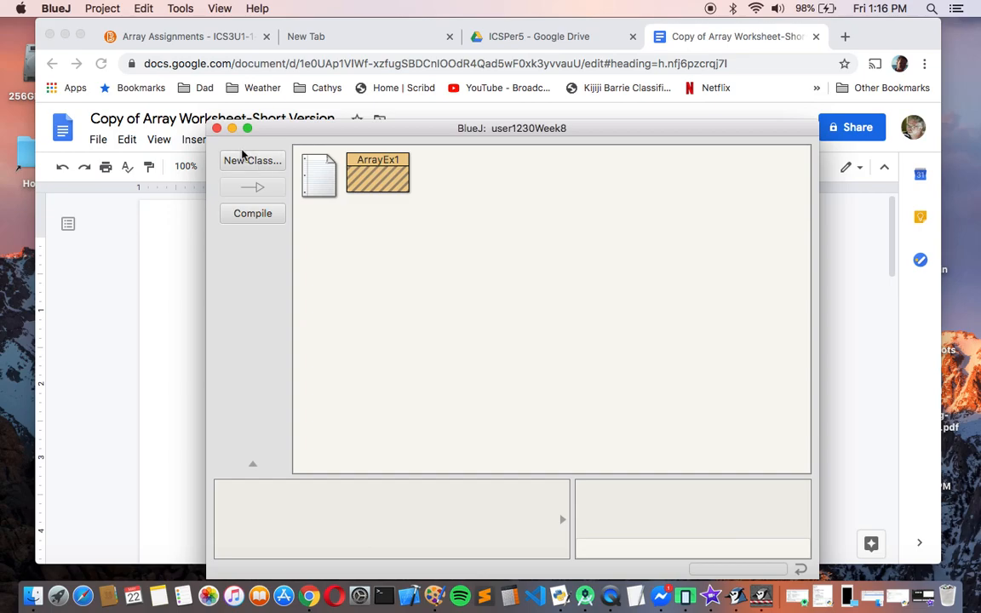
{"action": "left_click", "coordinate": [252, 160]}
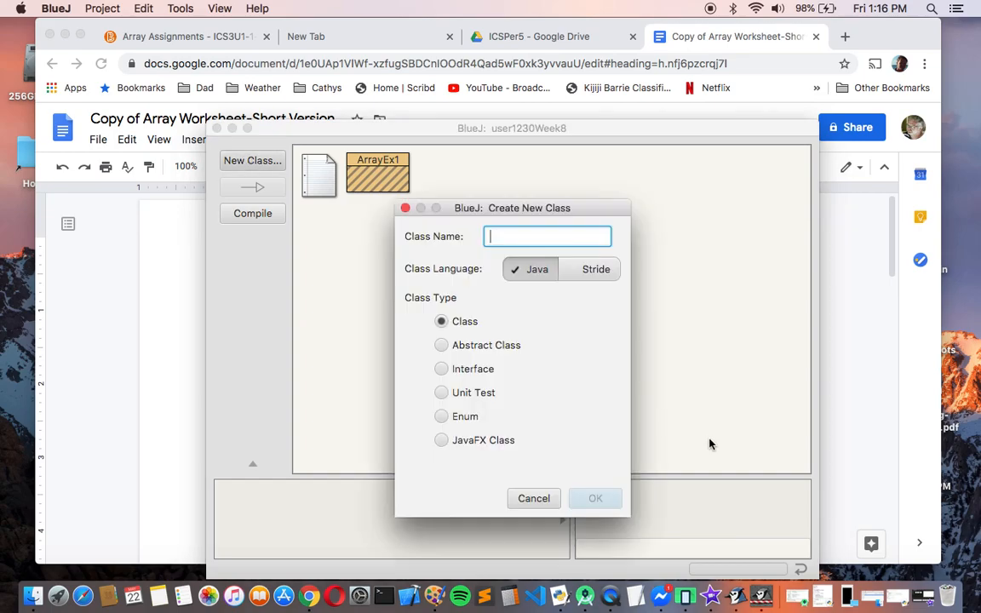
{"action": "type", "text": "Array"}
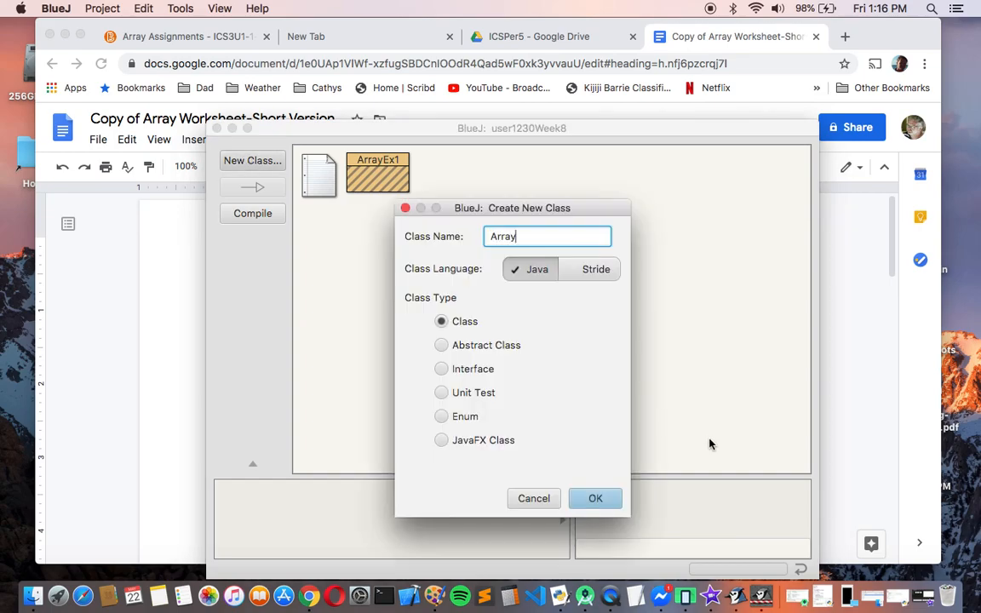
{"action": "type", "text": "2"}
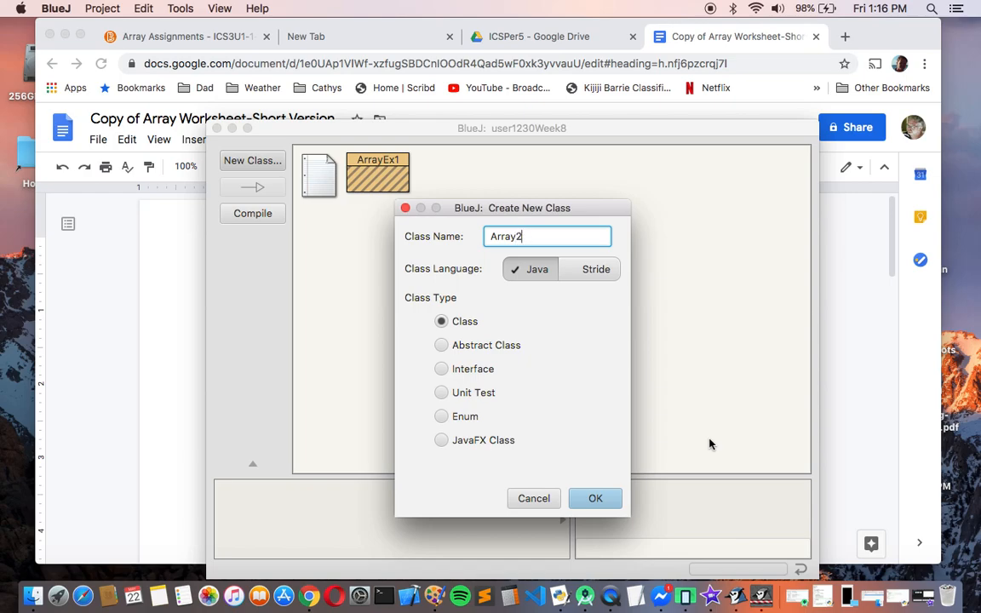
{"action": "type", "text": "DE"}
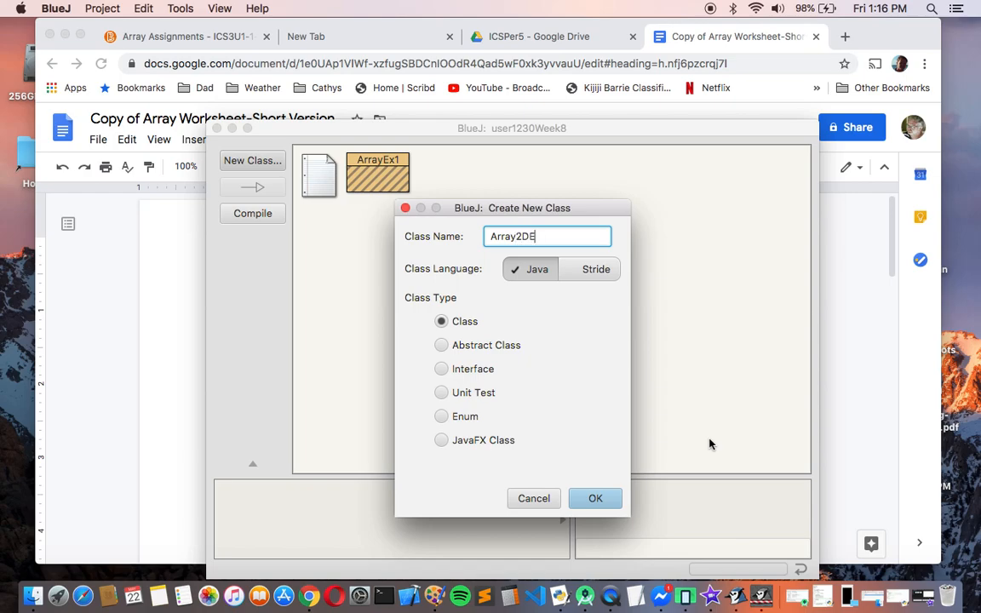
{"action": "type", "text": "x2"}
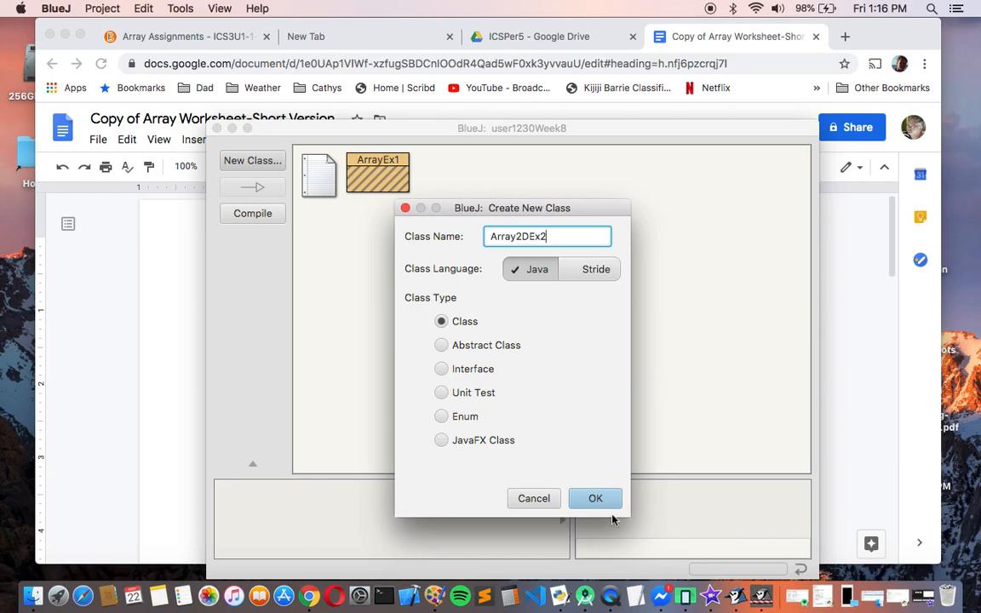
{"action": "left_click", "coordinate": [595, 498]}
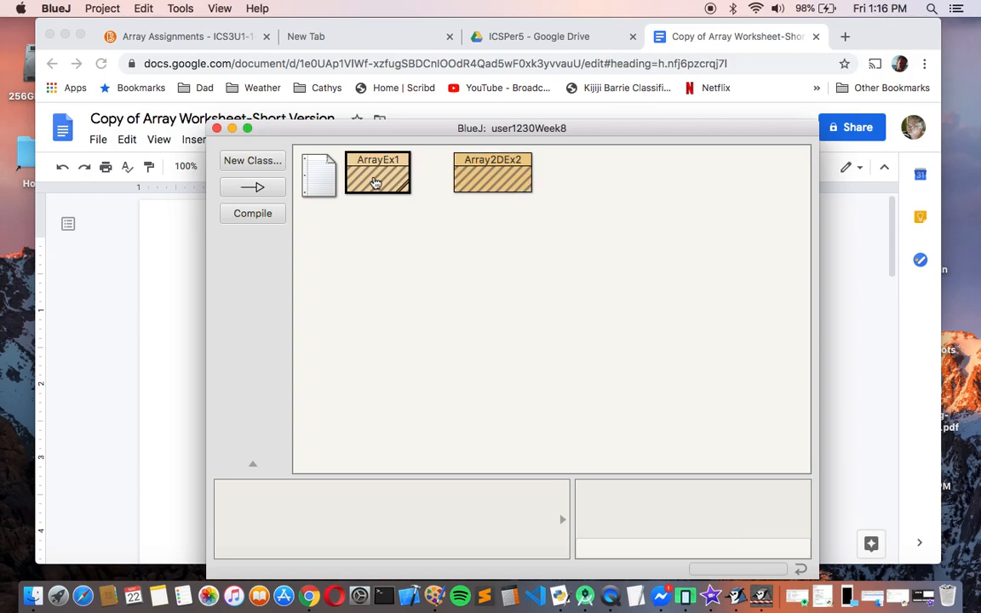
{"action": "mouse_move", "coordinate": [381, 184]}
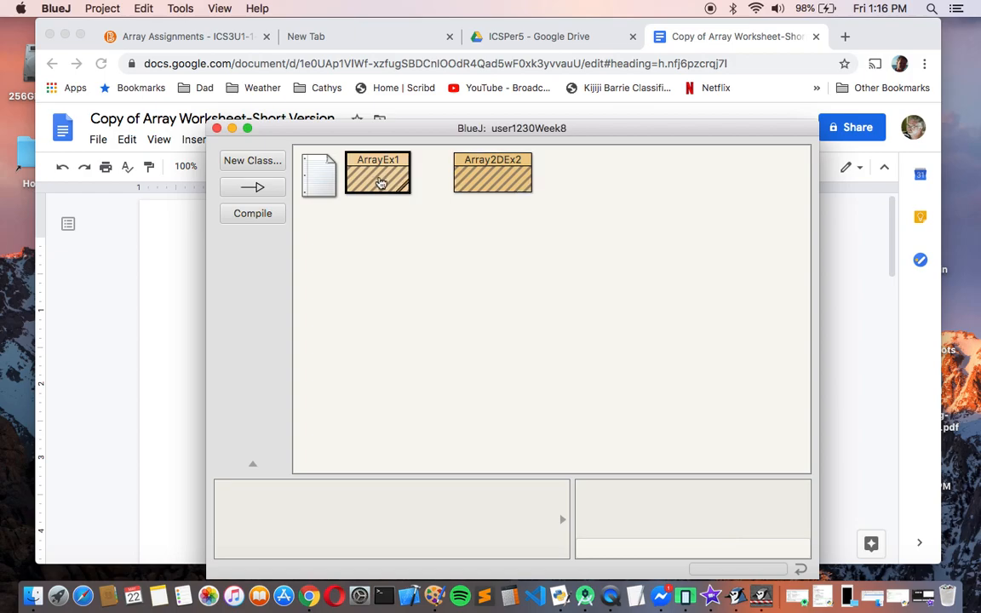
Clear ArrayEx1's template code and write public static void main(String args[])
{"action": "double_click", "coordinate": [377, 173]}
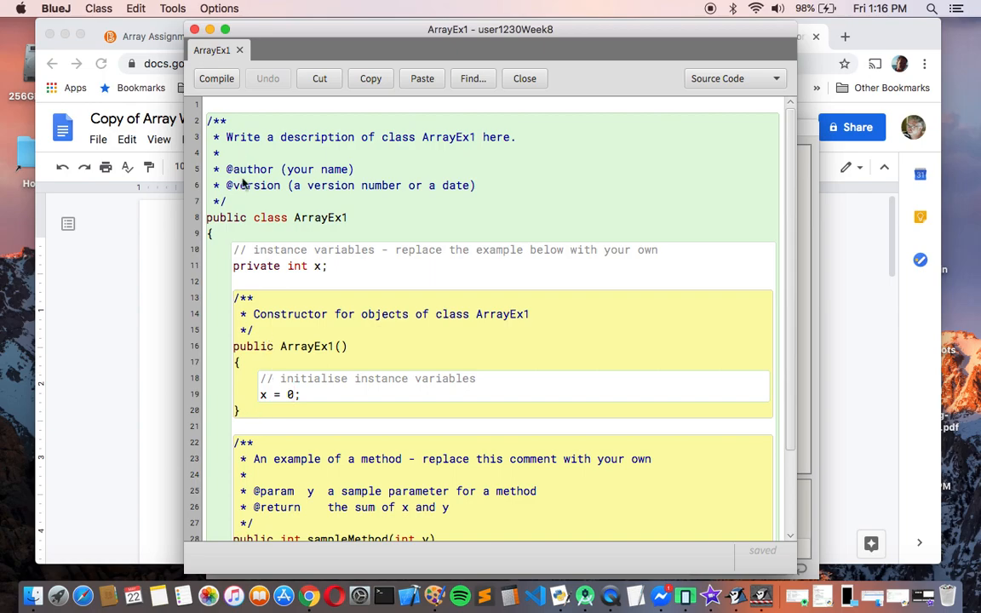
{"action": "left_click", "coordinate": [195, 103]}
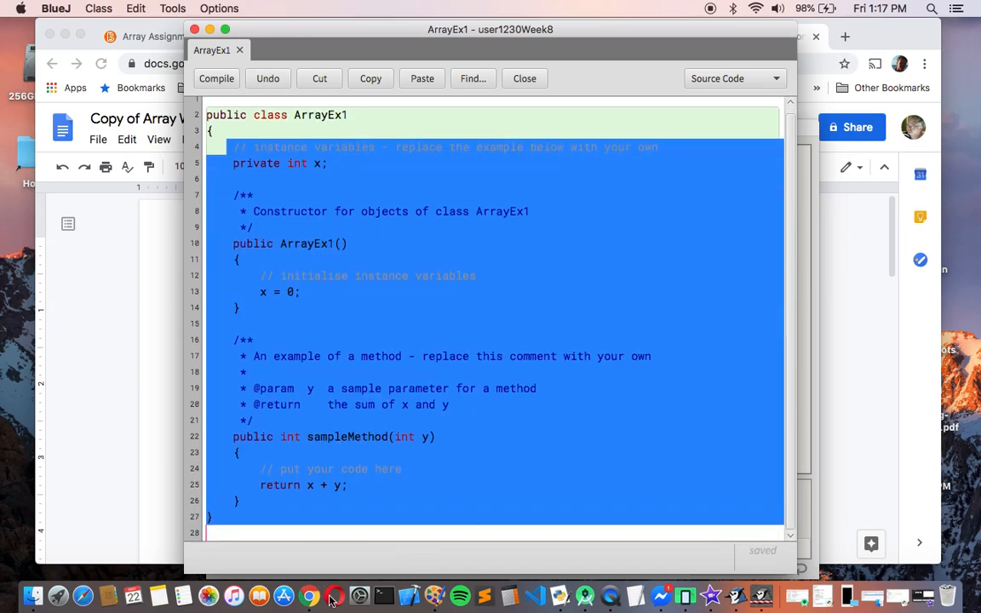
{"action": "key", "text": "Delete"}
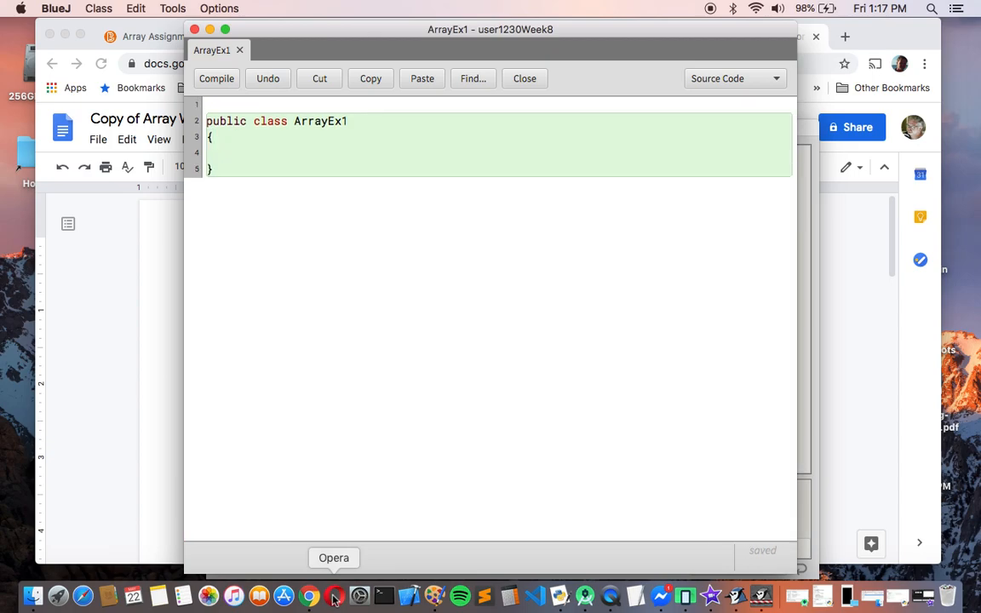
{"action": "type", "text": "public static"}
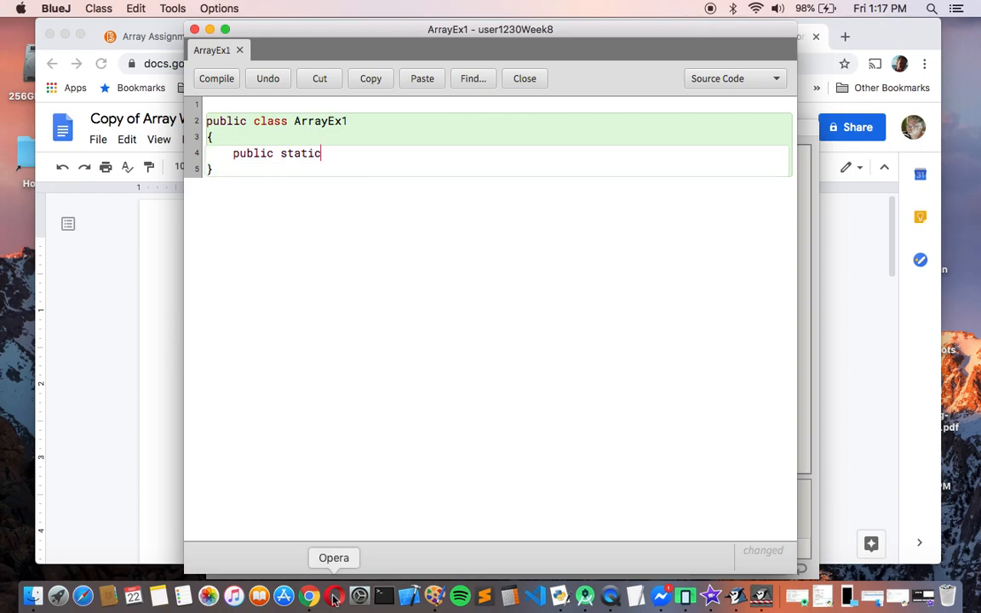
{"action": "type", "text": "void main("}
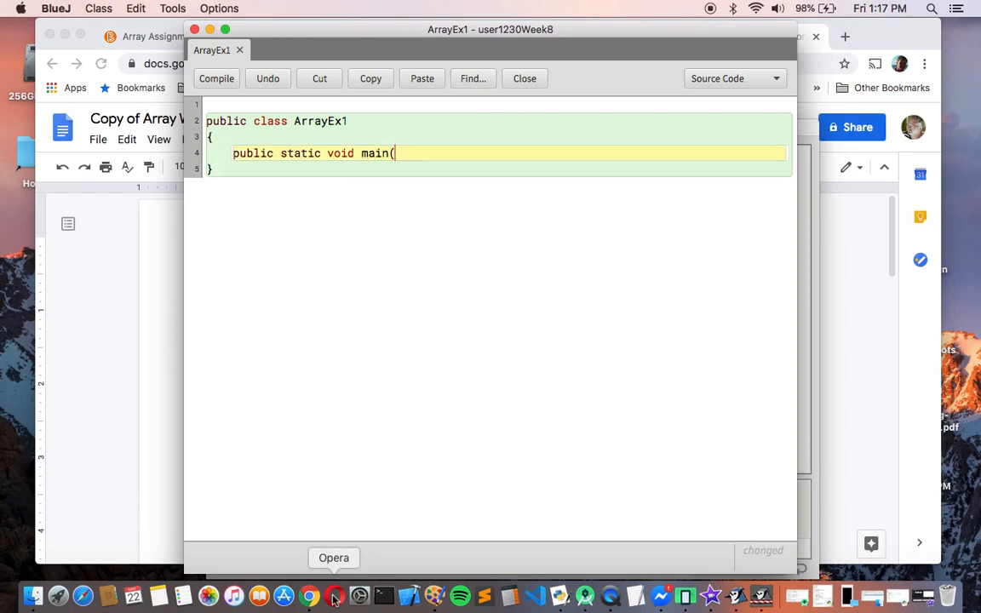
{"action": "type", "text": "String args"}
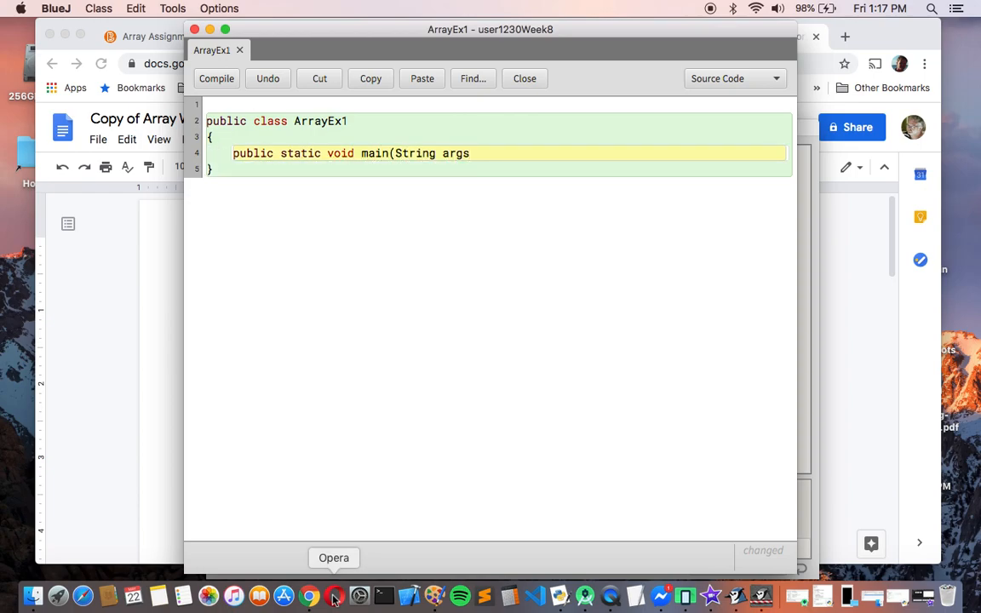
{"action": "type", "text": "[]"}
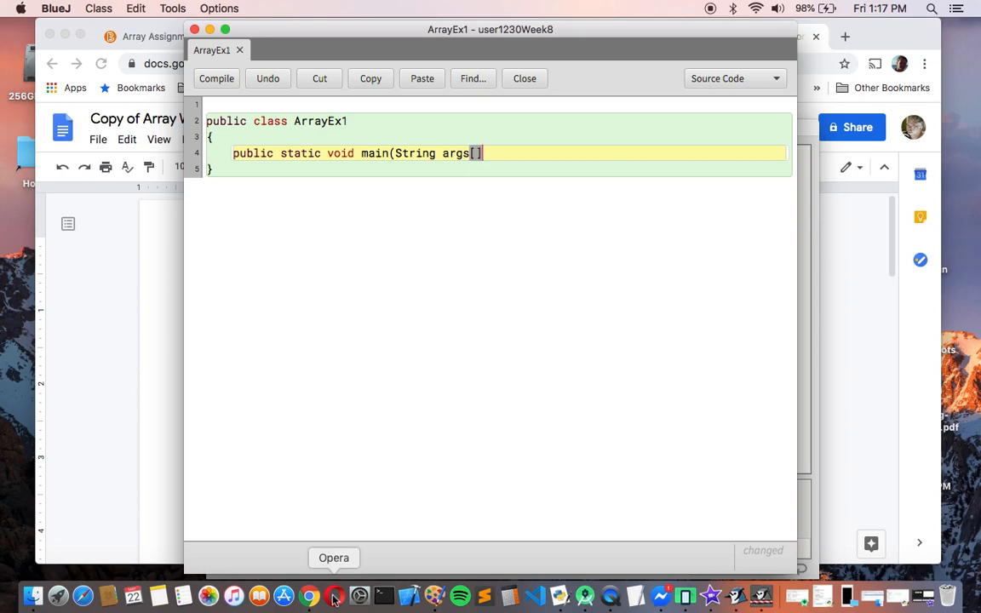
{"action": "type", "text": "){"}
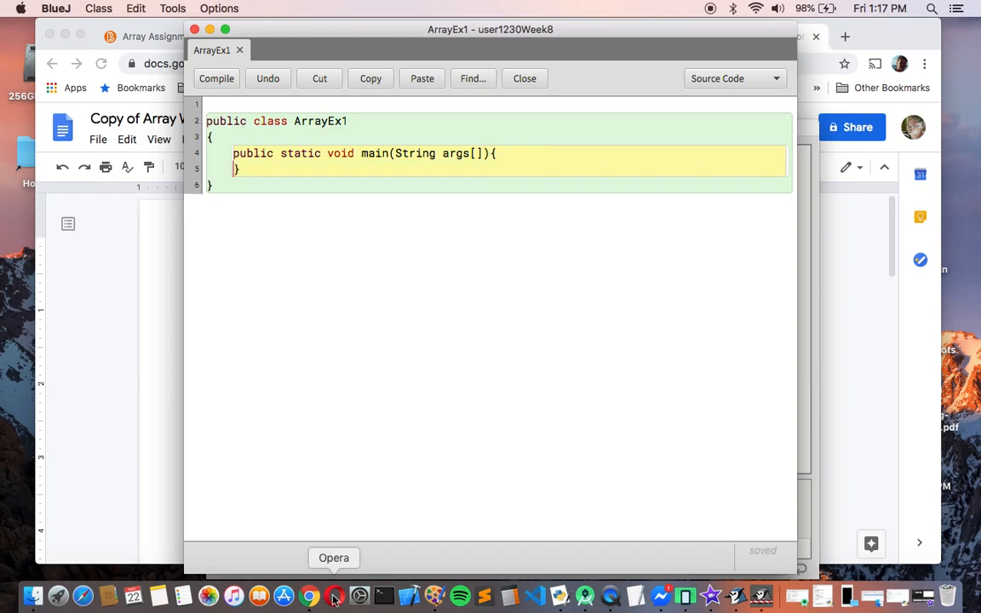
{"action": "key", "text": "Return"}
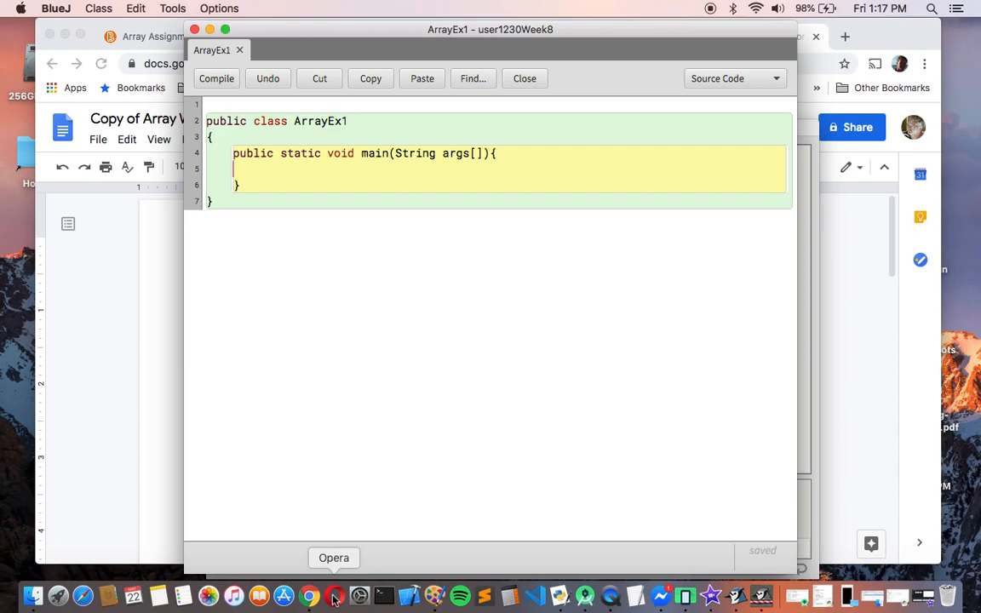
Add Console c = new Console(); and import hsa.* to ArrayEx1, then select the code
{"action": "type", "text": "Console c"}
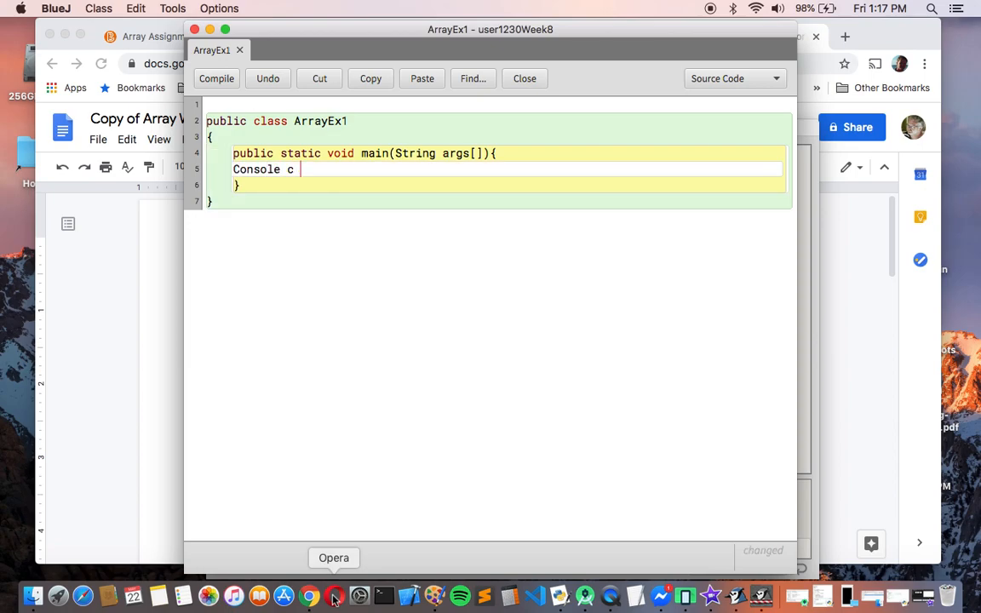
{"action": "type", "text": "= new Console()"}
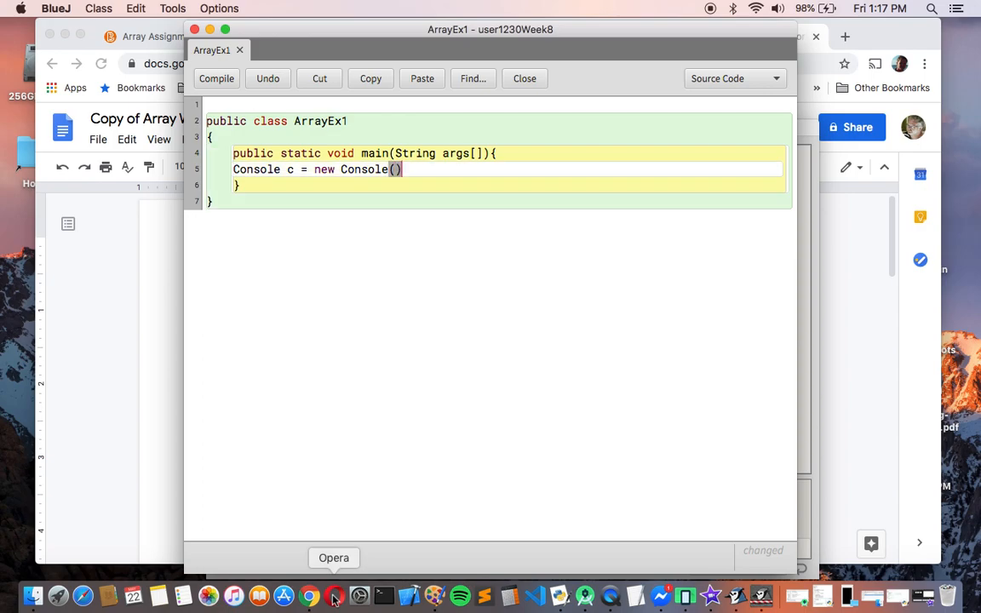
{"action": "type", "text": ";"}
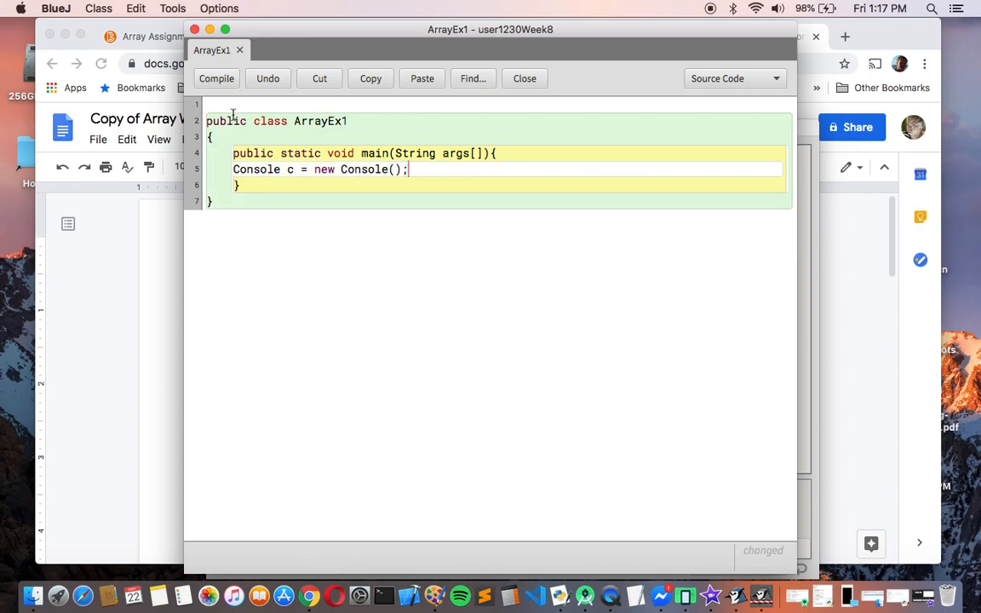
{"action": "type", "text": "impo"}
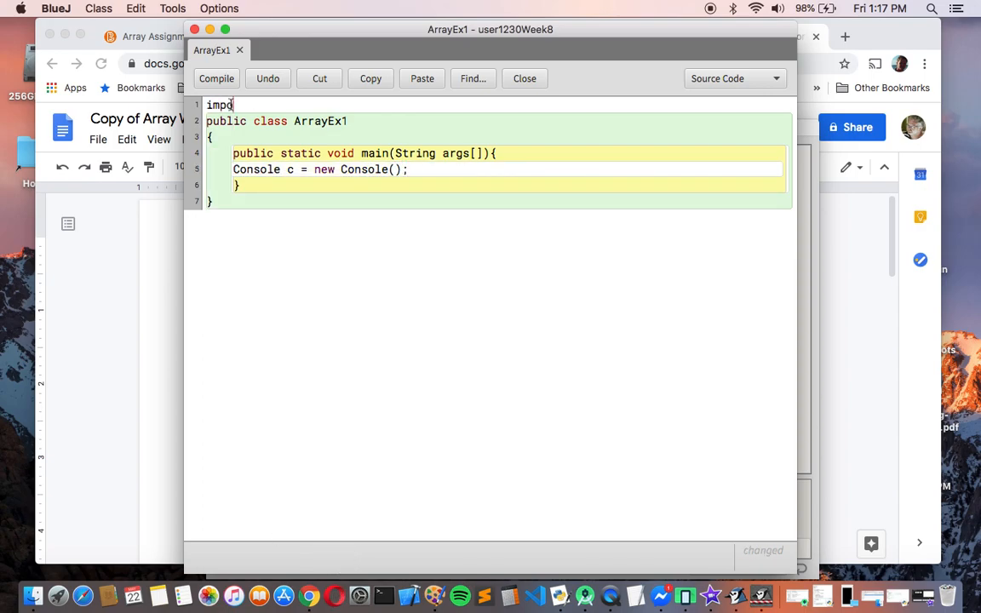
{"action": "type", "text": "rt hsa.*;"}
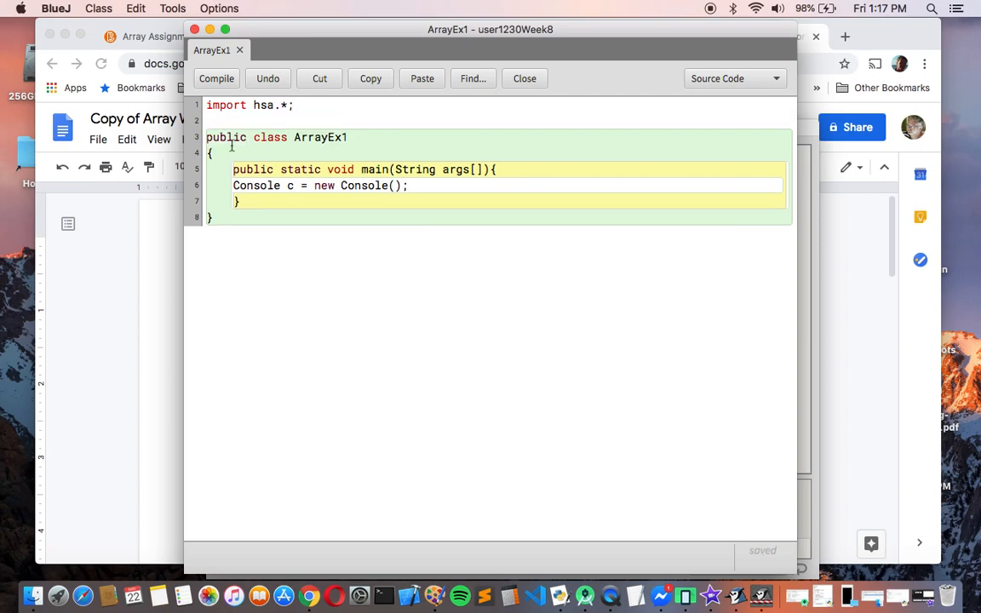
{"action": "left_click", "coordinate": [218, 217]}
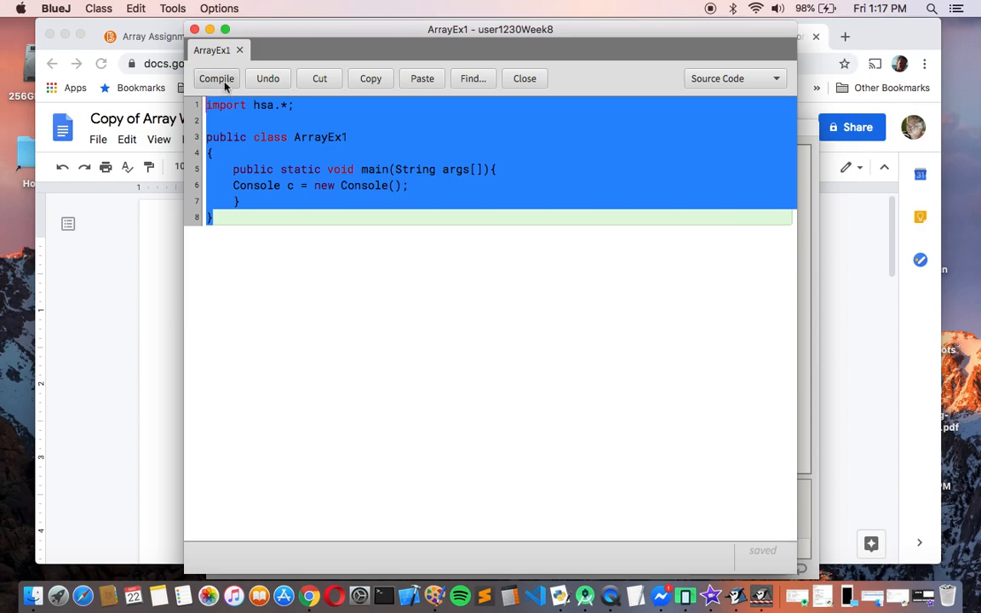
Compile ArrayEx1, then paste the skeleton into Array2DEx2, rename the class, and compile
{"action": "left_click", "coordinate": [216, 78]}
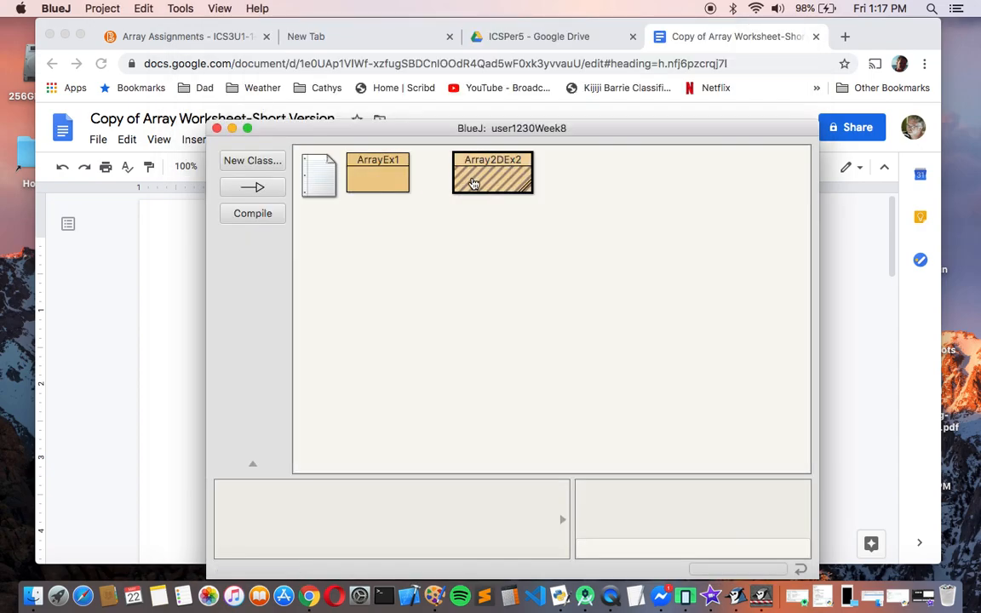
{"action": "double_click", "coordinate": [492, 173]}
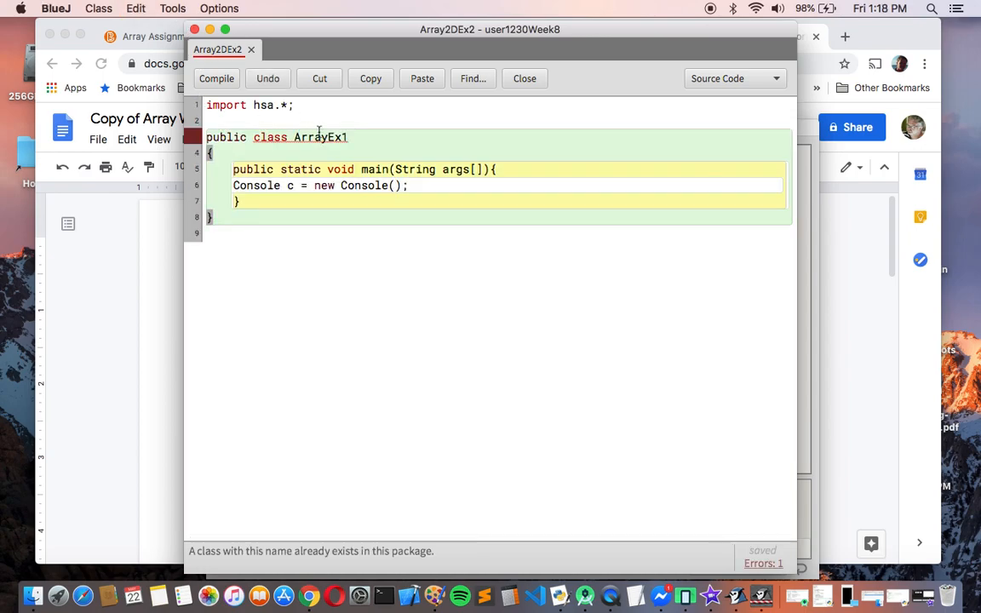
{"action": "mouse_move", "coordinate": [324, 137]}
{"action": "type", "text": "2D"}
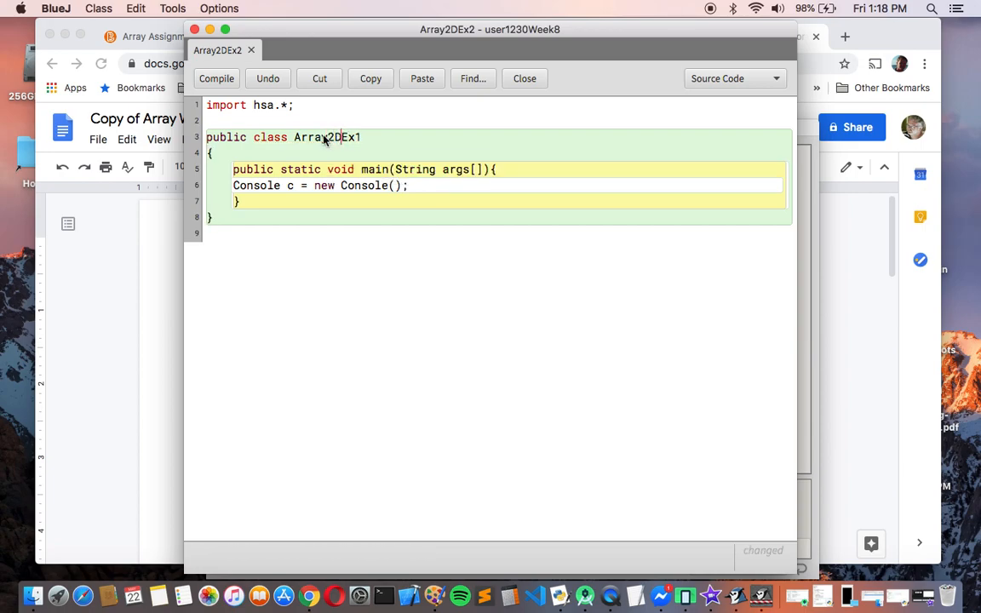
{"action": "type", "text": "2"}
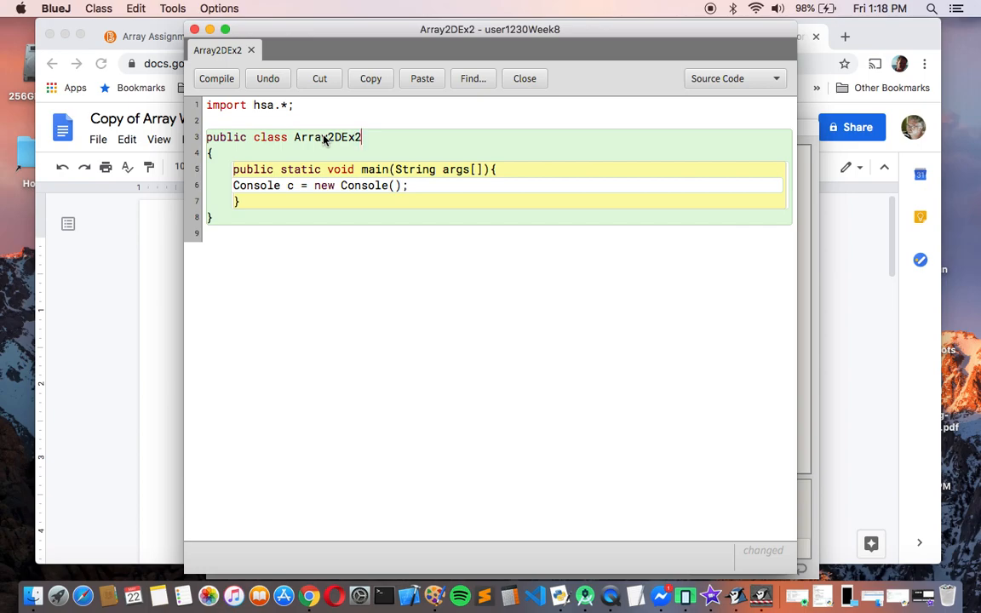
{"action": "left_click", "coordinate": [216, 79]}
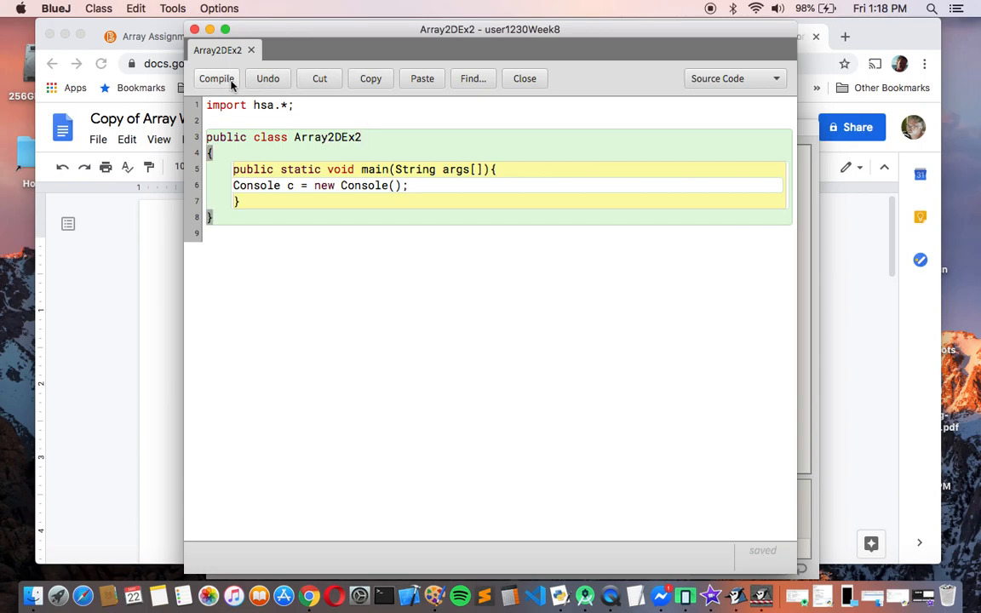
{"action": "left_click", "coordinate": [217, 78]}
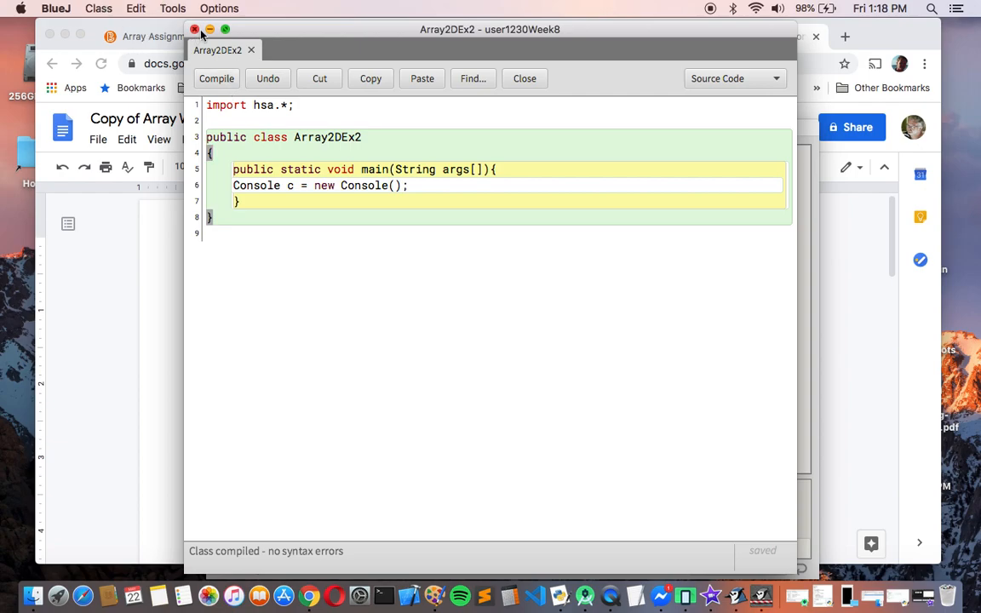
{"action": "left_click", "coordinate": [524, 78]}
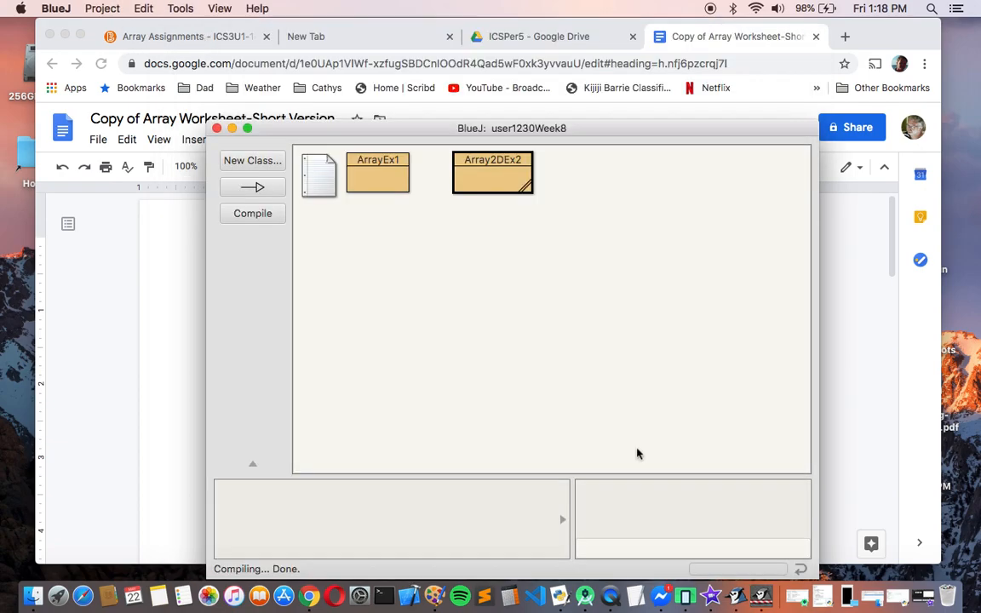
{"action": "mouse_move", "coordinate": [594, 356]}
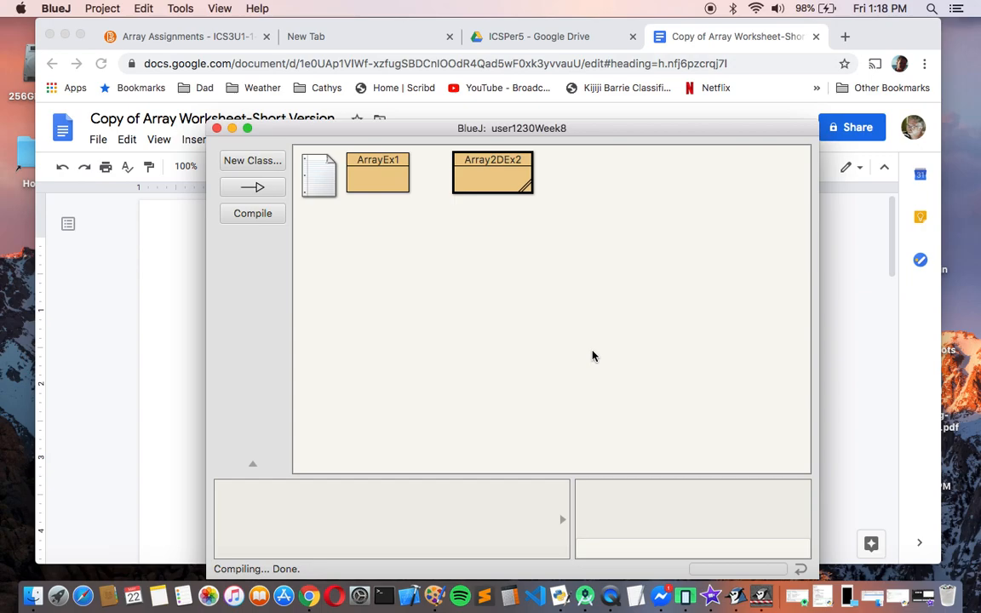
{"action": "mouse_move", "coordinate": [458, 141]}
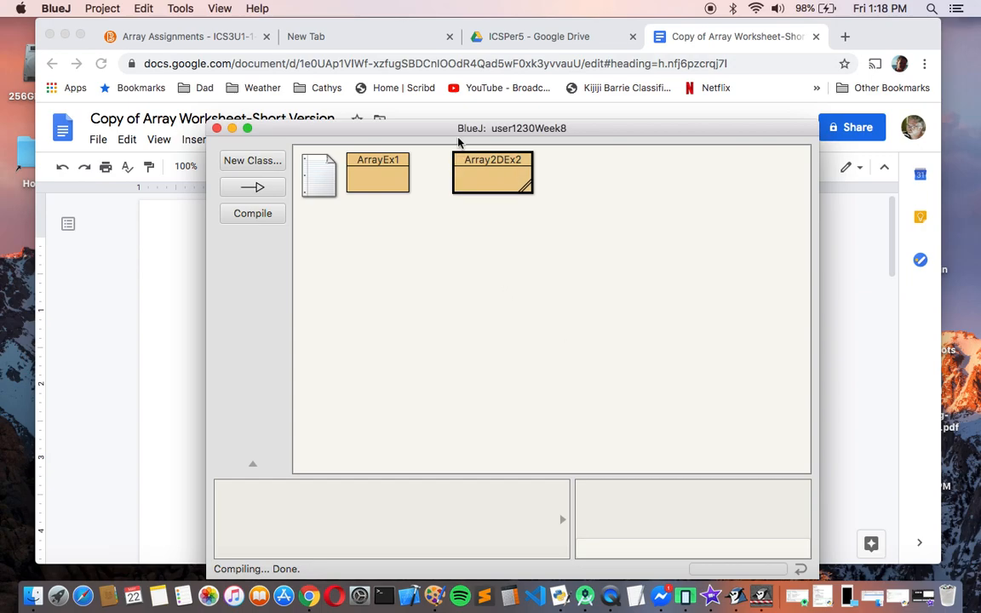
{"action": "left_click_drag", "start_coordinate": [511, 128], "coordinate": [525, 404]}
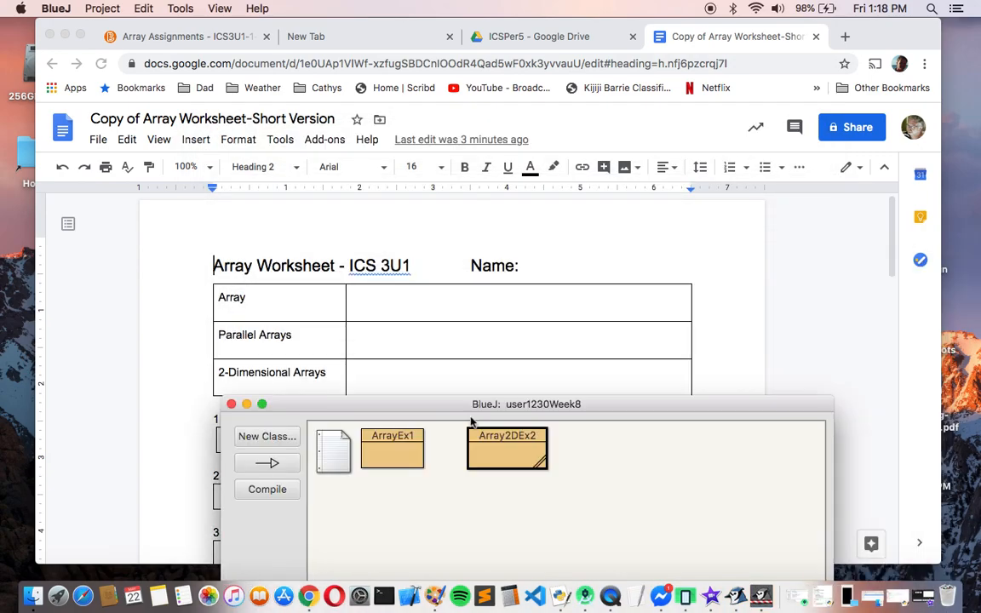